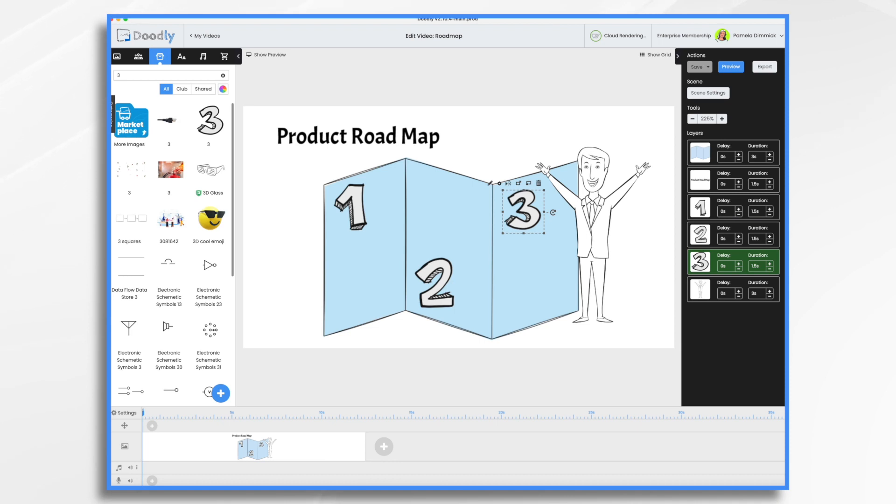
{"action": "mouse_move", "coordinate": [181, 56]}
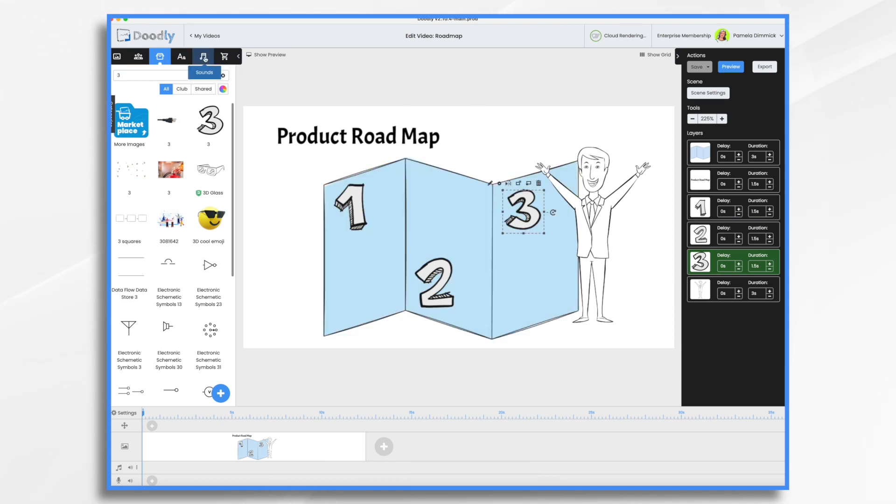
- Upload Roadmap Audio.mp3 to the sound library and select the new track
{"action": "left_click", "coordinate": [202, 56]}
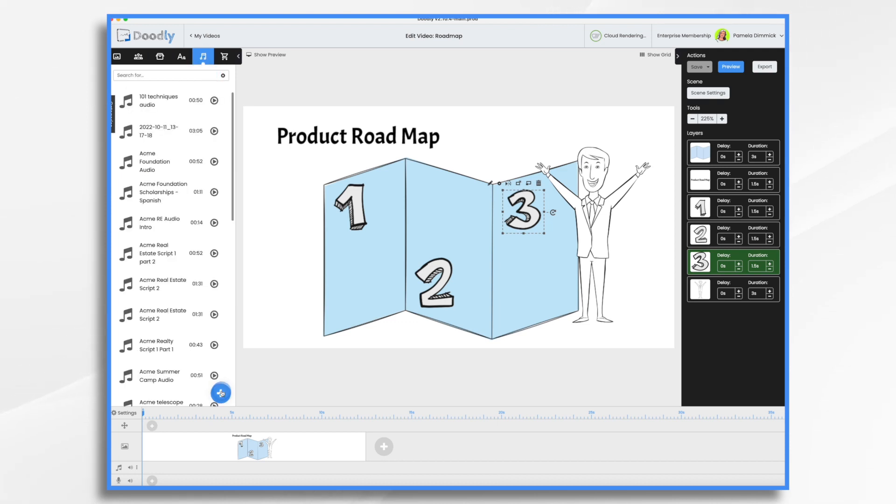
{"action": "left_click", "coordinate": [220, 393]}
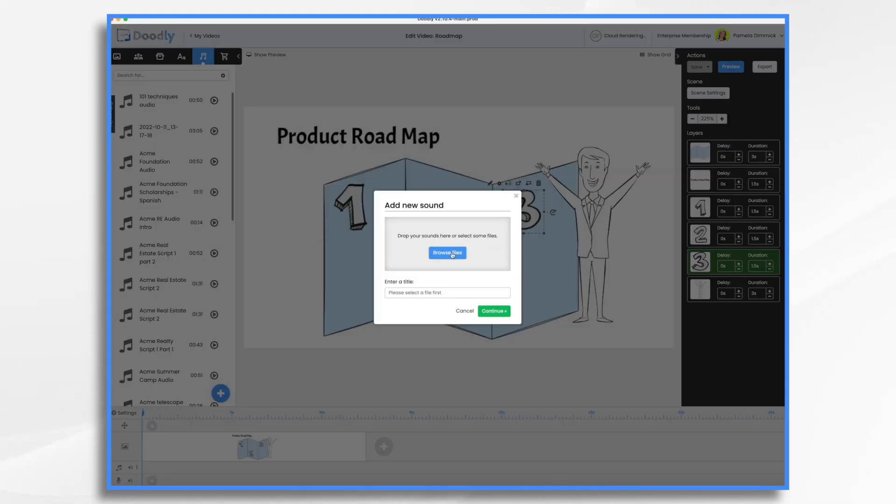
{"action": "left_click", "coordinate": [447, 252]}
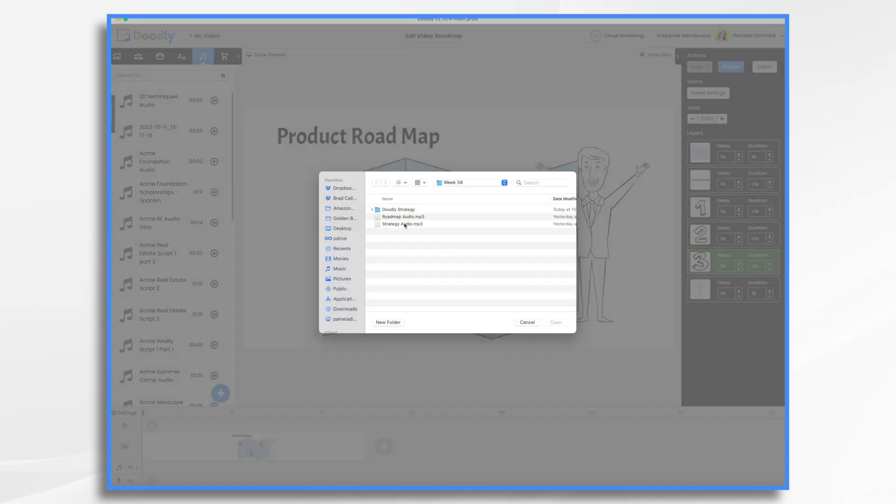
{"action": "left_click", "coordinate": [403, 217]}
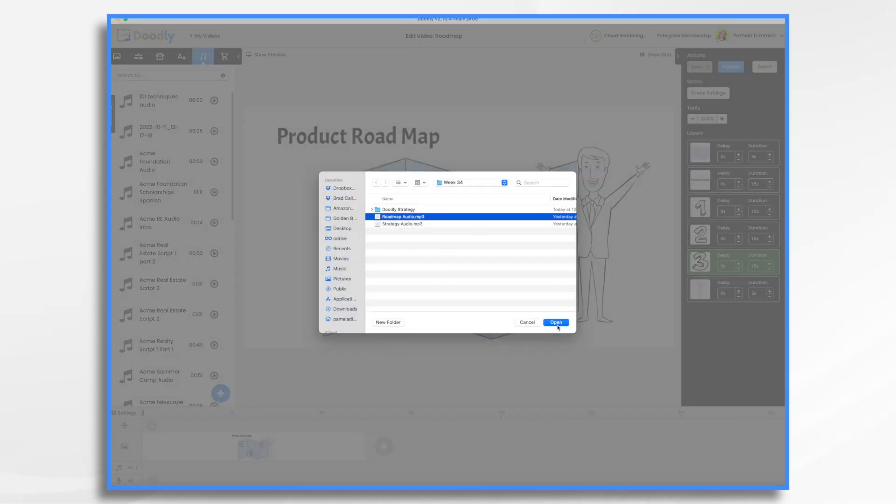
{"action": "left_click", "coordinate": [555, 322]}
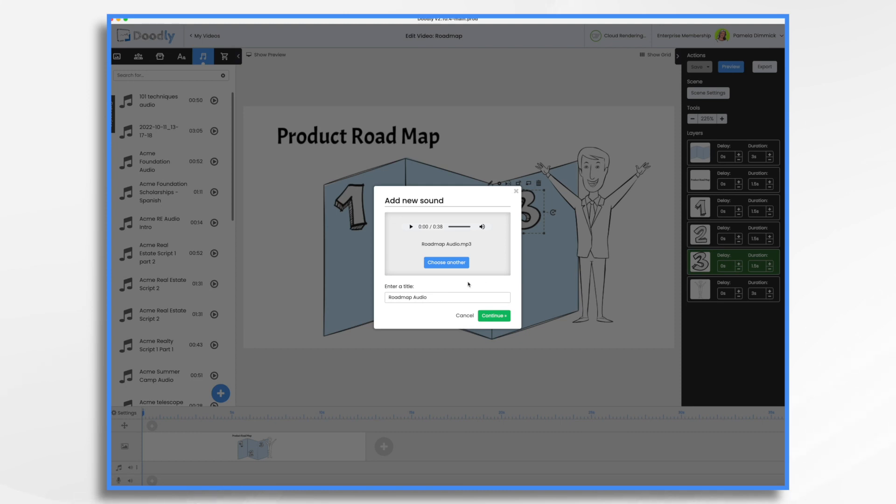
{"action": "left_click", "coordinate": [492, 316]}
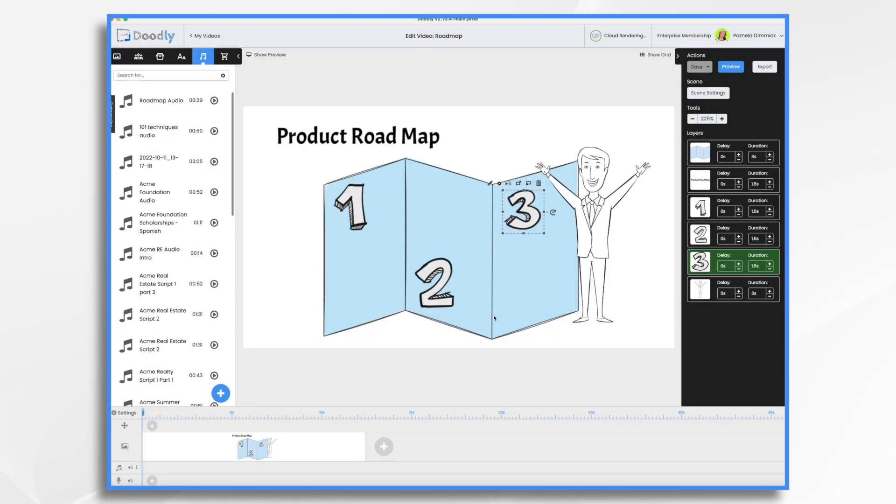
{"action": "left_click", "coordinate": [162, 101]}
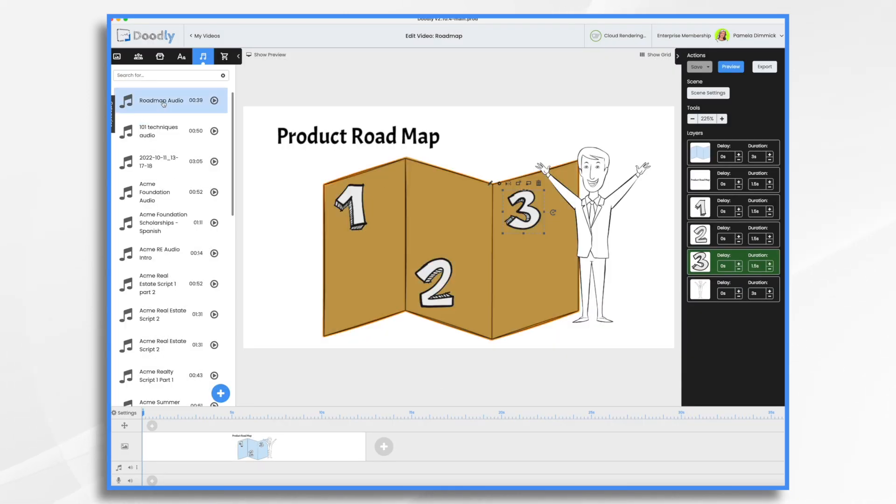
- Place Roadmap Audio on the timeline's audio track and play the scene preview
{"action": "left_click_drag", "start_coordinate": [162, 99], "coordinate": [209, 467]}
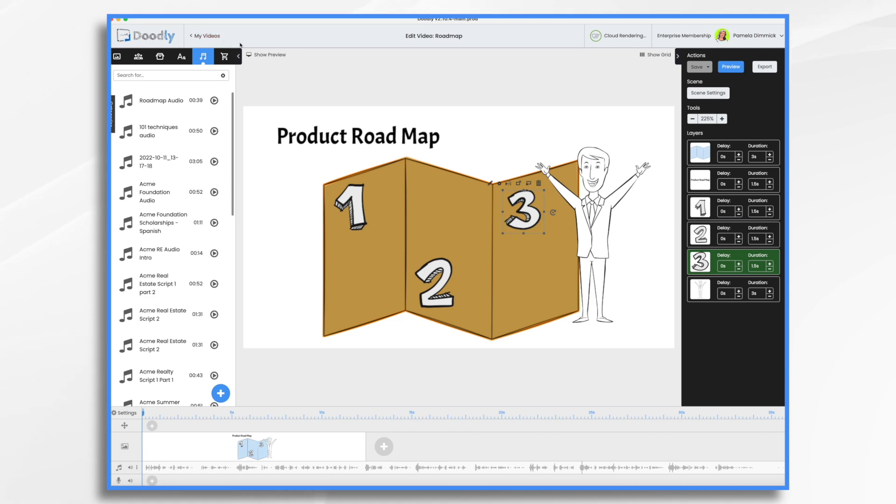
{"action": "left_click", "coordinate": [270, 55]}
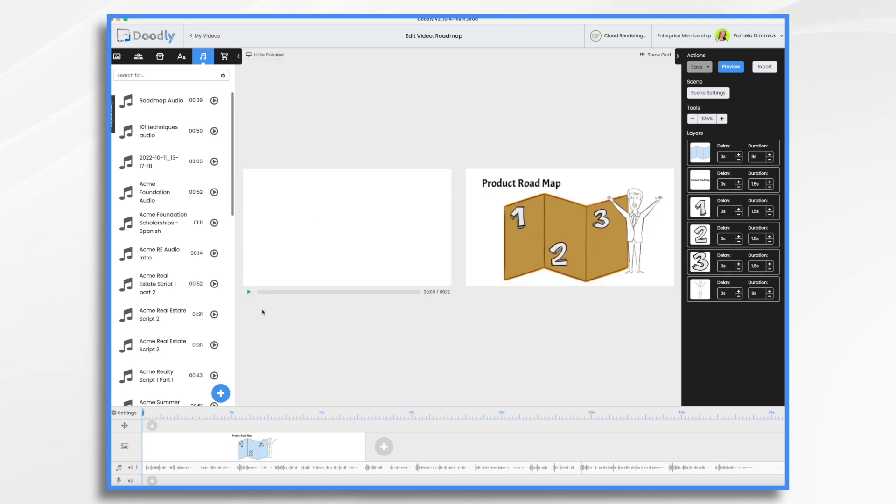
{"action": "left_click", "coordinate": [249, 291]}
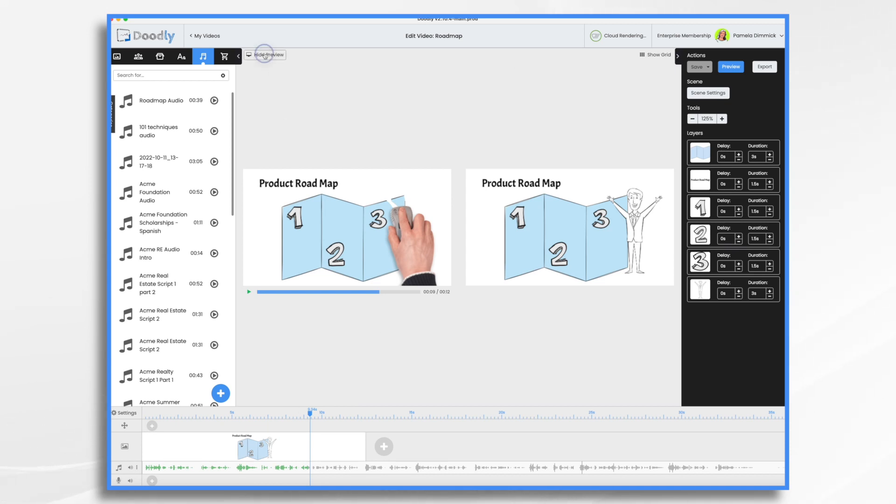
- Insert 'Widget', 'X' and 'Road' into the heading so it reads 'Acme WidgetX Road Map'
{"action": "double_click", "coordinate": [297, 184]}
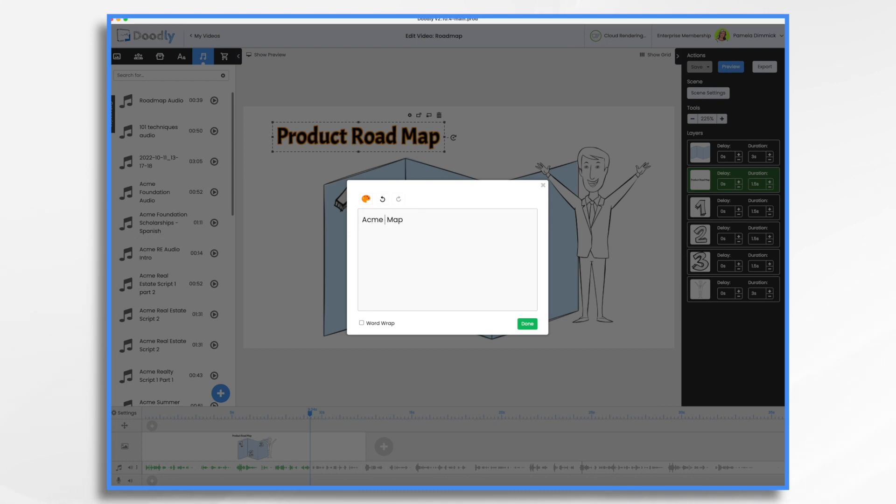
{"action": "type", "text": "Widget"}
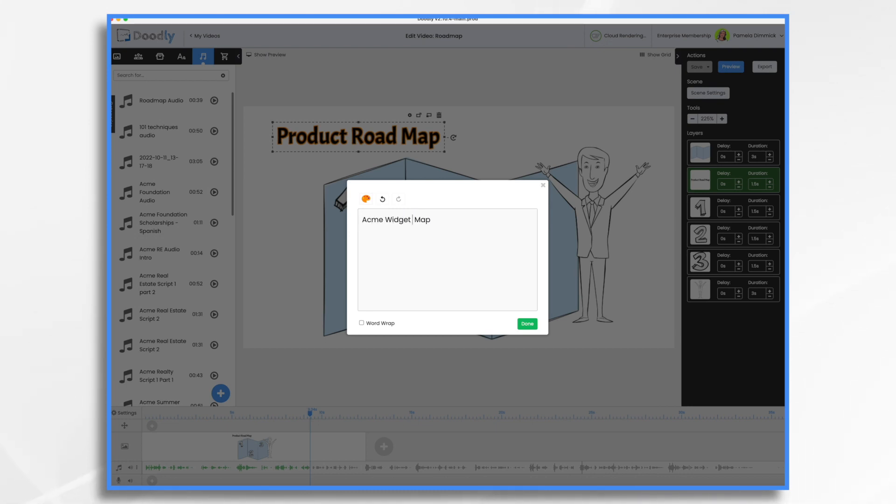
{"action": "type", "text": "X"}
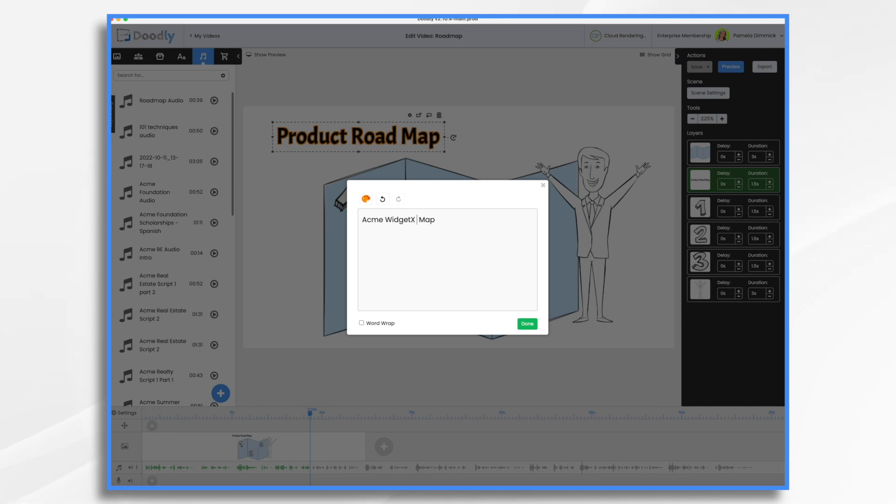
{"action": "type", "text": "Road"}
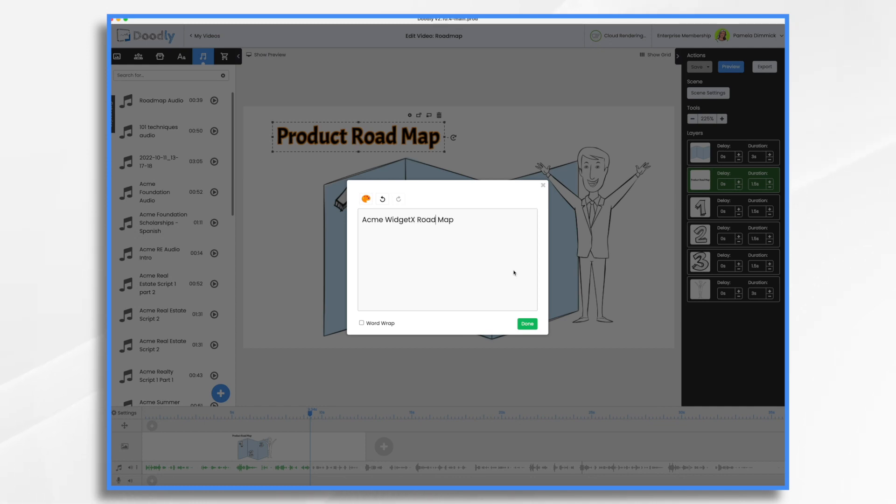
{"action": "left_click", "coordinate": [526, 323]}
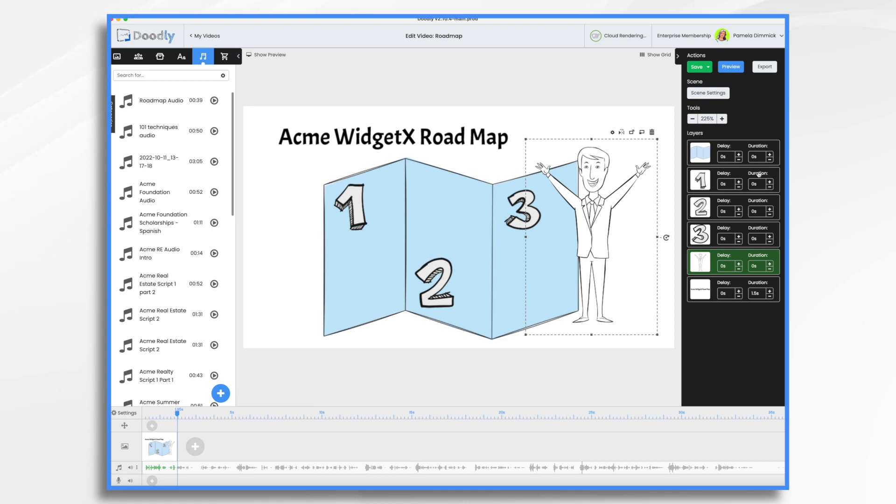
- Apply the Scene Settings and play a preview of the Acme WidgetX Road Map scene
{"action": "left_click", "coordinate": [351, 206]}
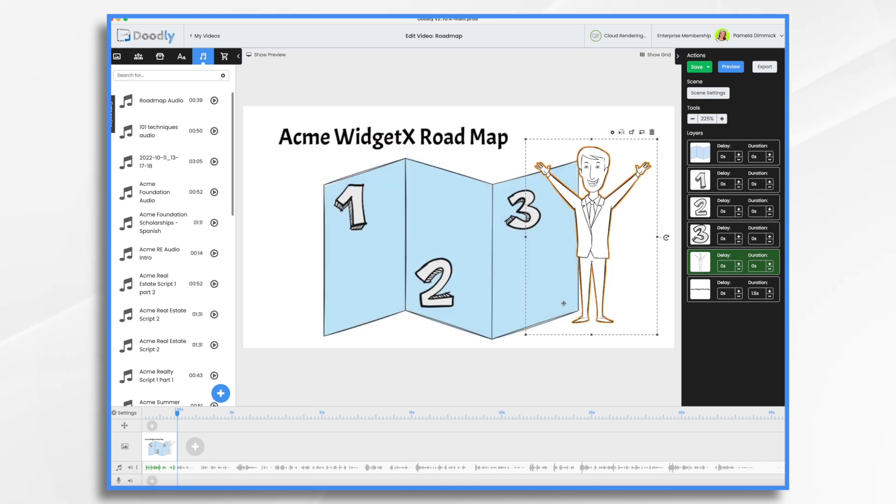
{"action": "left_click", "coordinate": [707, 93]}
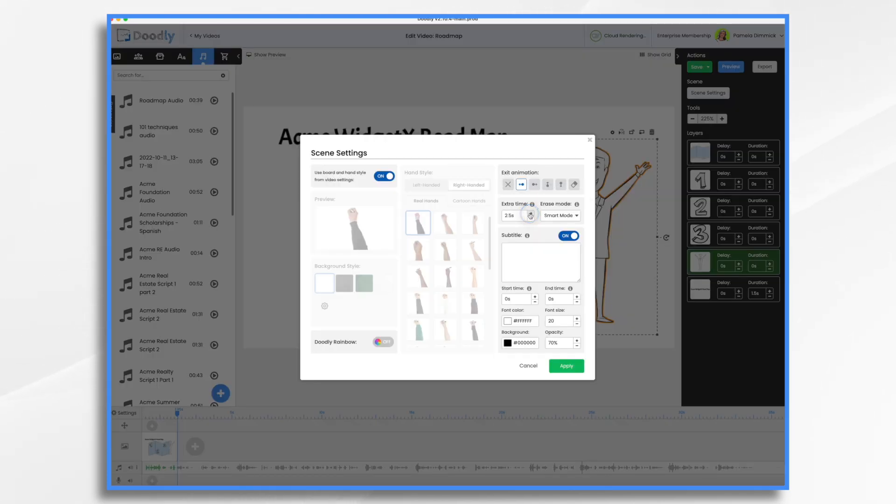
{"action": "left_click", "coordinate": [566, 366]}
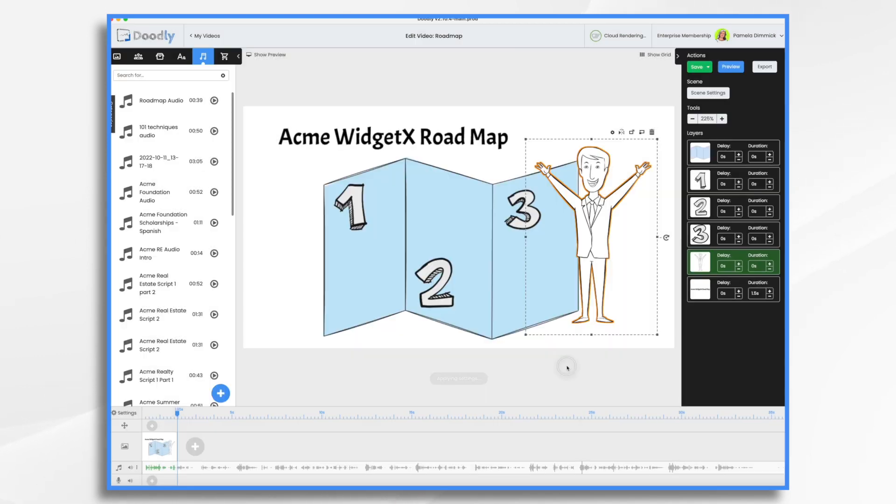
{"action": "left_click", "coordinate": [265, 55]}
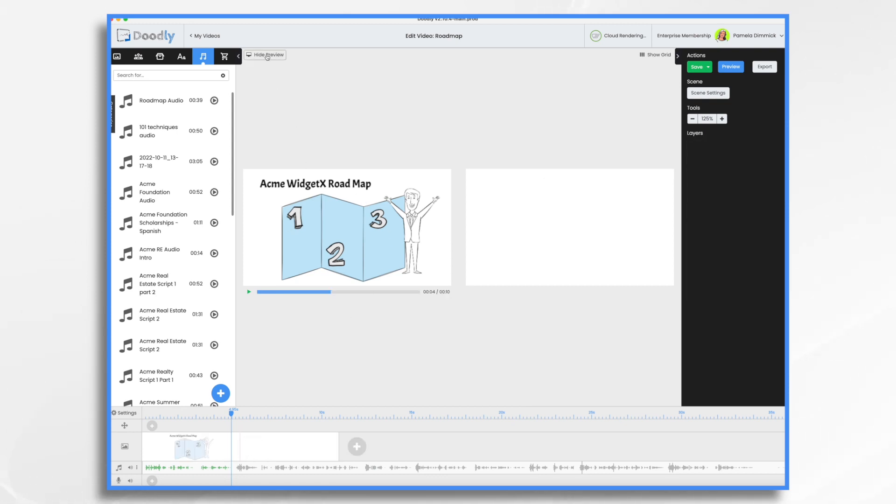
- Start a new scene with the sketched number 1, moved top-left and enlarged
{"action": "left_click", "coordinate": [265, 54]}
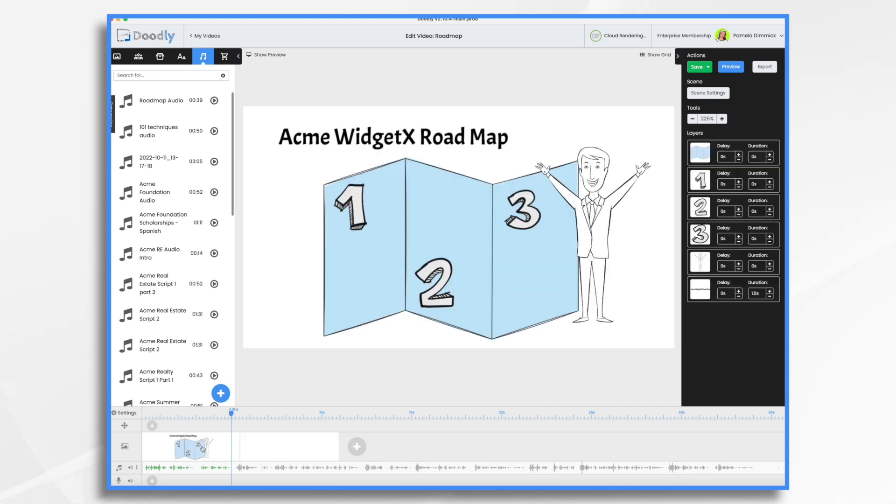
{"action": "left_click", "coordinate": [352, 208]}
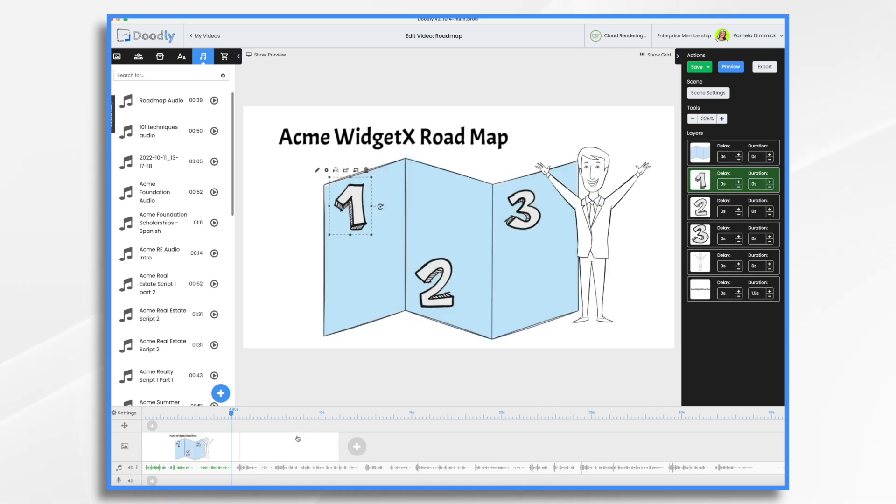
{"action": "left_click", "coordinate": [267, 447]}
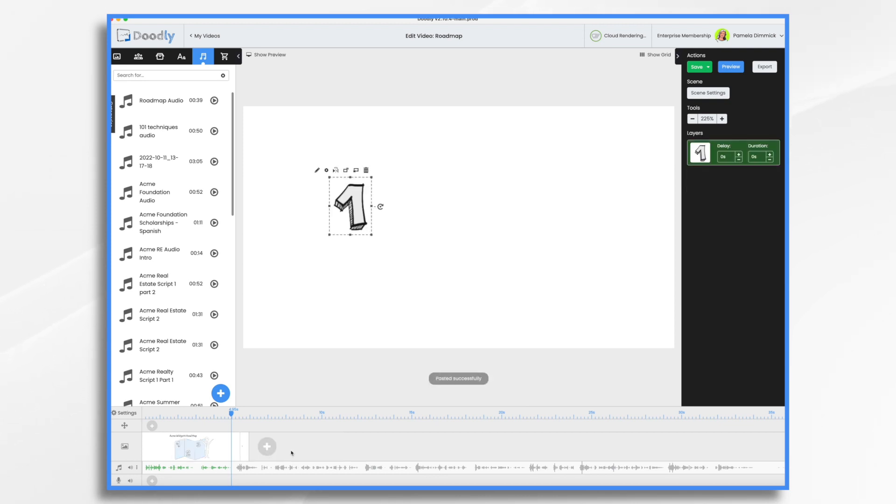
{"action": "left_click_drag", "start_coordinate": [353, 206], "coordinate": [285, 134]}
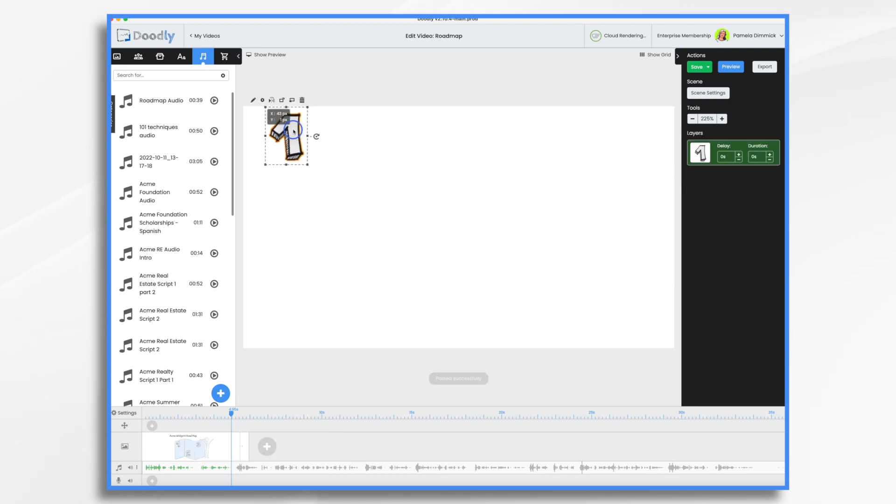
{"action": "left_click_drag", "start_coordinate": [293, 133], "coordinate": [303, 176]}
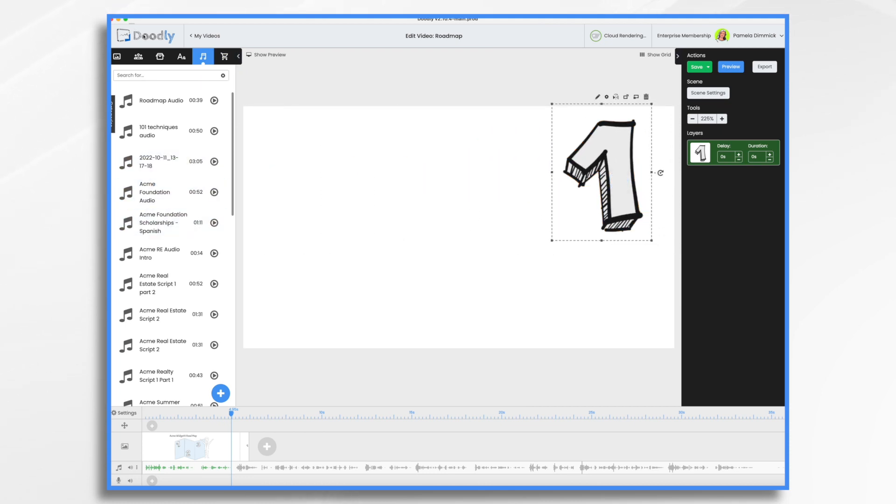
- Add Acme-Regular text reading 'Miles' beside the number 1
{"action": "left_click", "coordinate": [181, 56]}
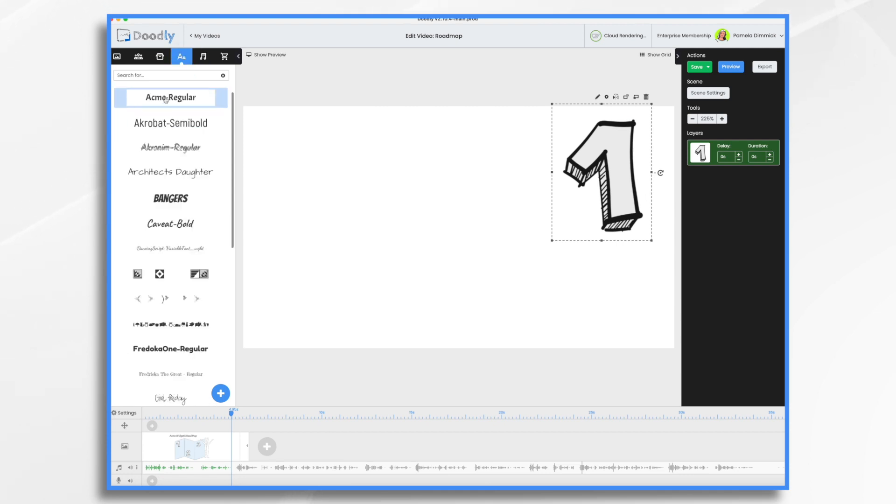
{"action": "left_click", "coordinate": [170, 97]}
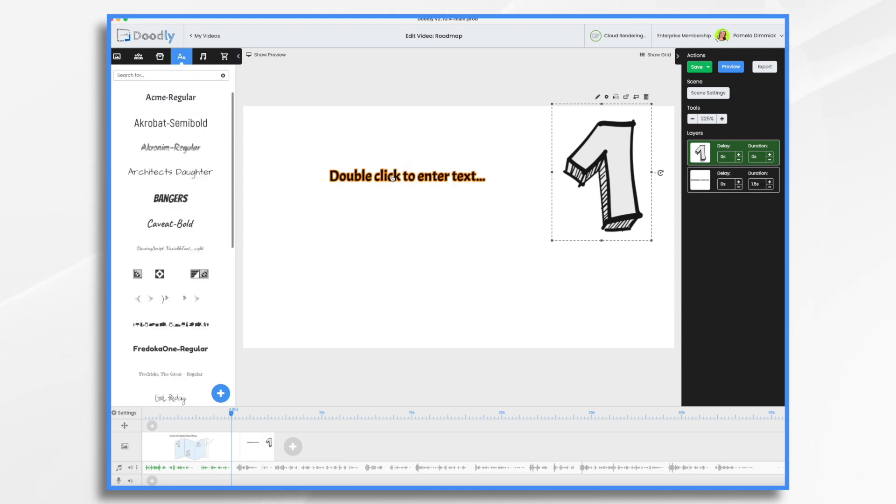
{"action": "double_click", "coordinate": [407, 176]}
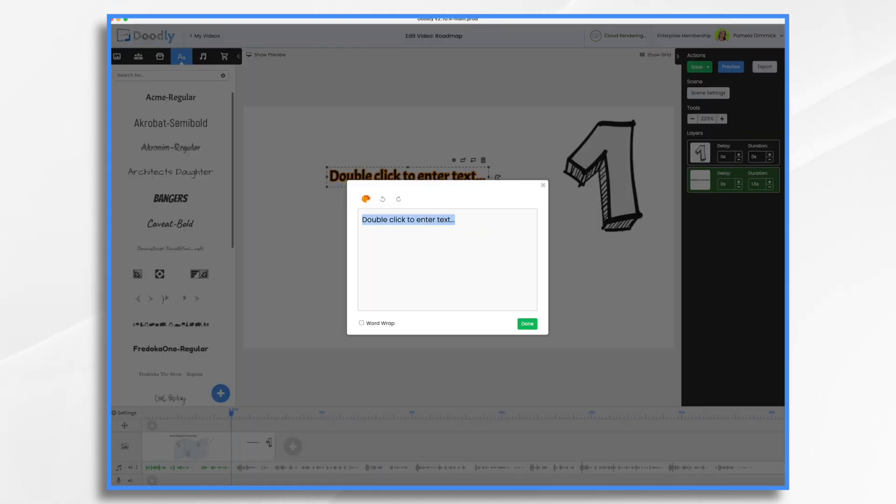
{"action": "type", "text": "Miles"}
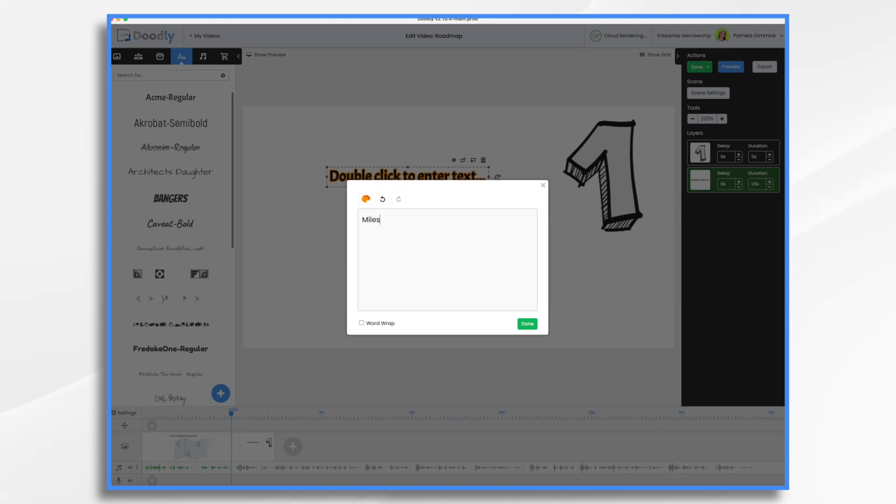
{"action": "left_click", "coordinate": [526, 324]}
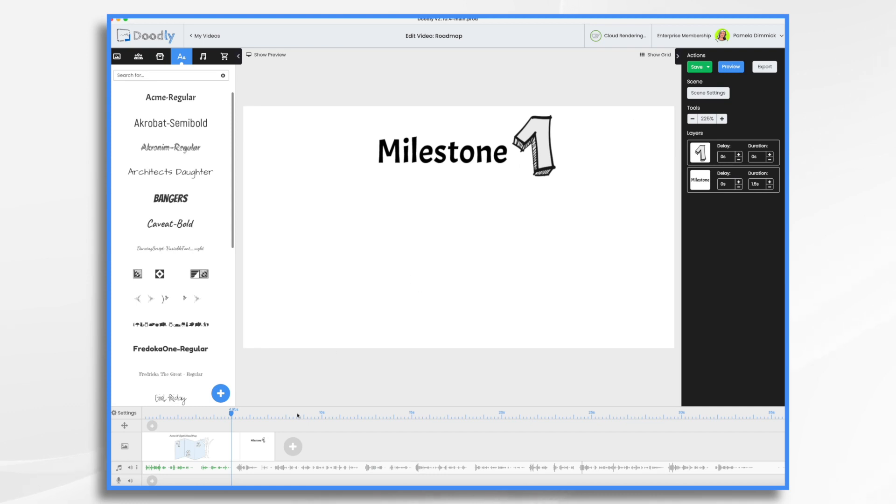
- Duplicate the Milestone scene twice and return to the title road map scene
{"action": "left_click", "coordinate": [292, 446]}
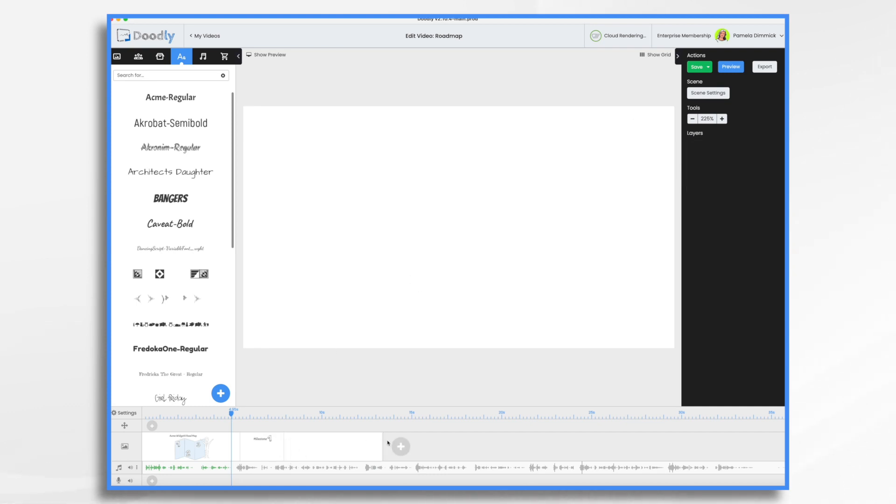
{"action": "left_click", "coordinate": [262, 446]}
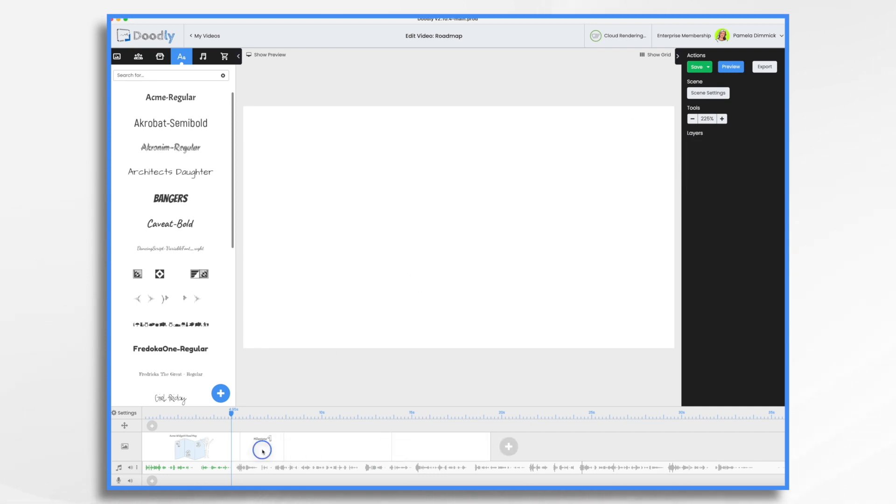
{"action": "left_click", "coordinate": [262, 447]}
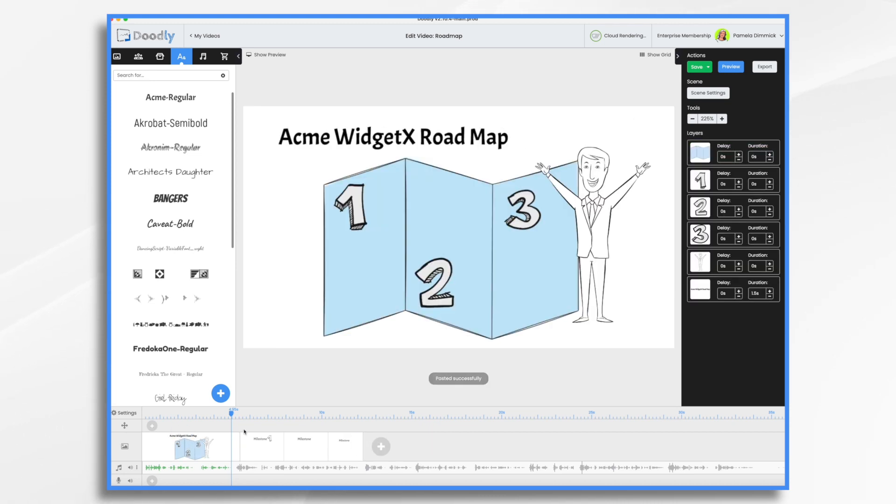
- Copy the sketched 2 beside the first copy's heading, then copy the sketched 3
{"action": "left_click", "coordinate": [435, 286]}
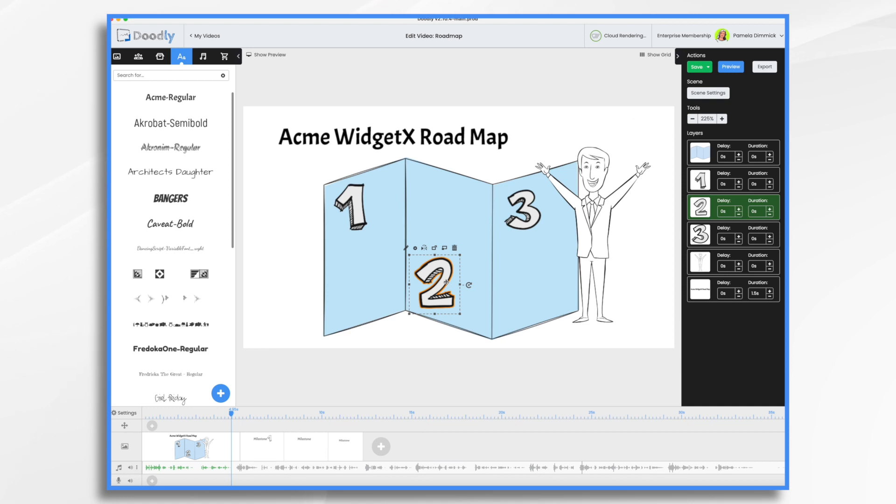
{"action": "left_click", "coordinate": [307, 445]}
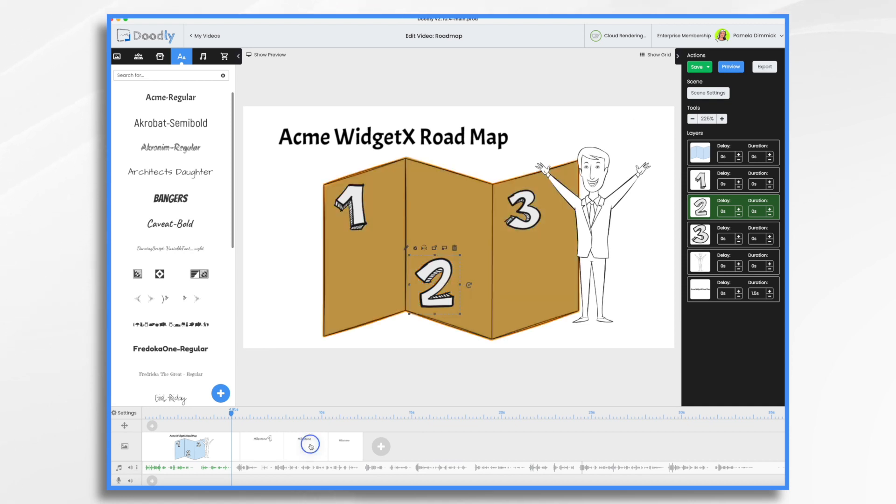
{"action": "left_click", "coordinate": [308, 446]}
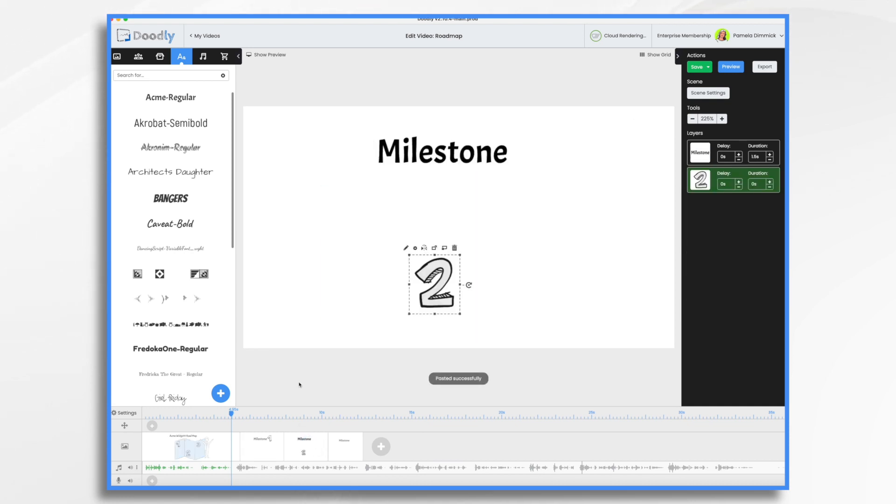
{"action": "left_click_drag", "start_coordinate": [435, 283], "coordinate": [537, 150]}
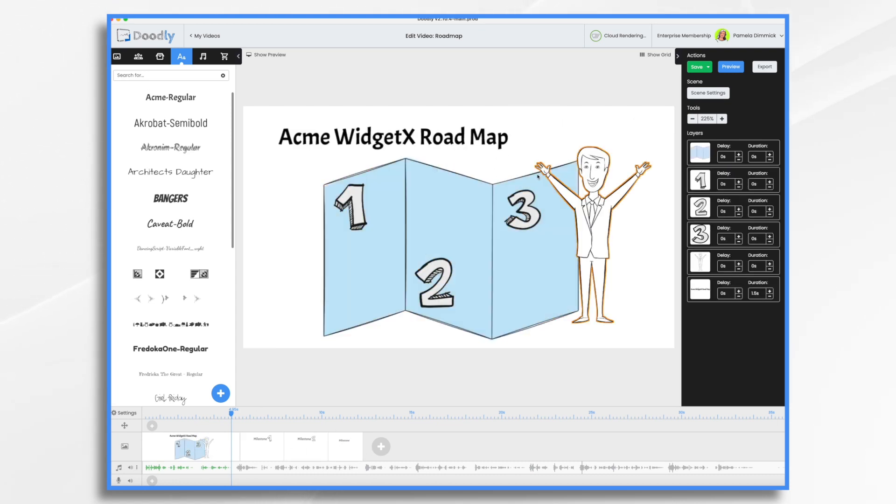
{"action": "left_click", "coordinate": [522, 212]}
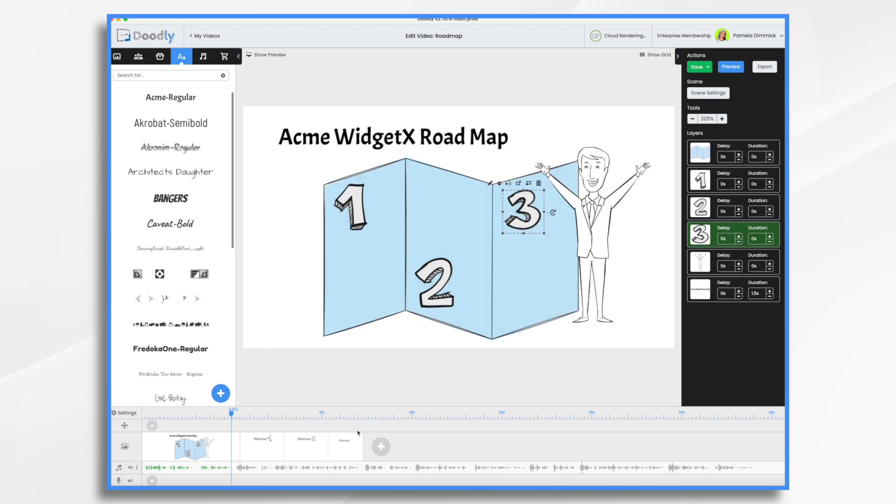
{"action": "left_click", "coordinate": [344, 446]}
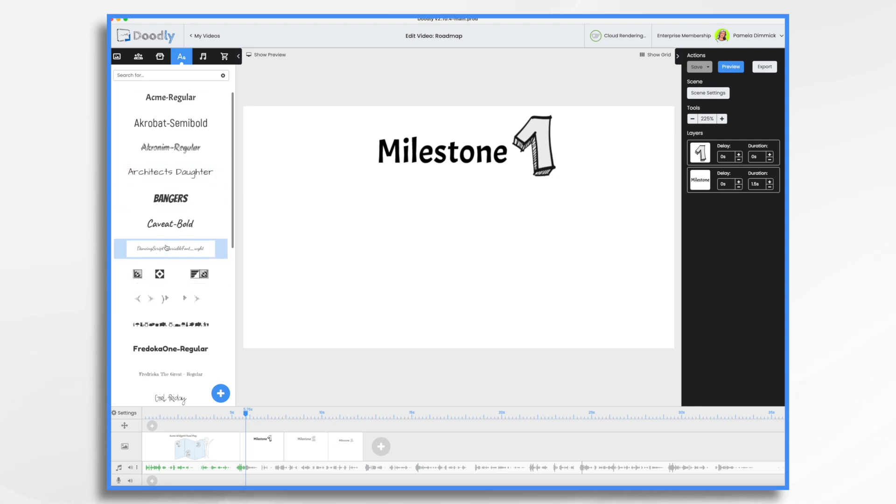
- Add 'Development' in DancingScript text to the Milestone 1 scene
{"action": "left_click", "coordinate": [170, 223]}
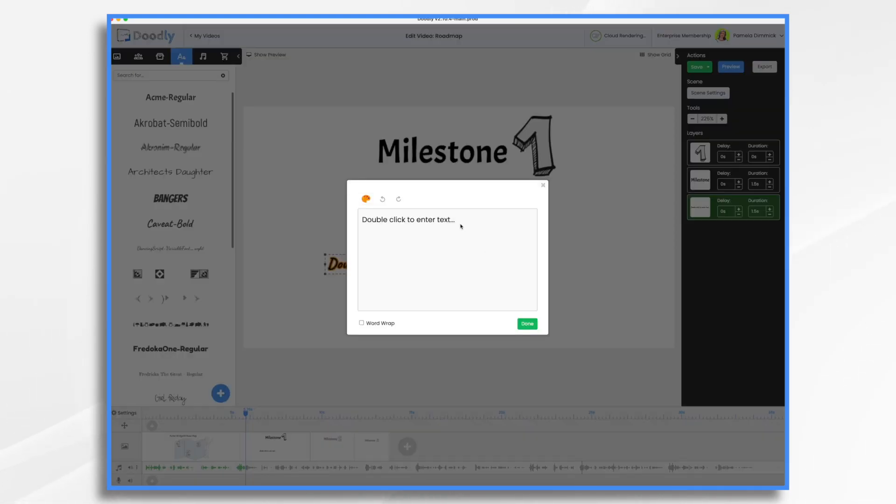
{"action": "type", "text": "Development"}
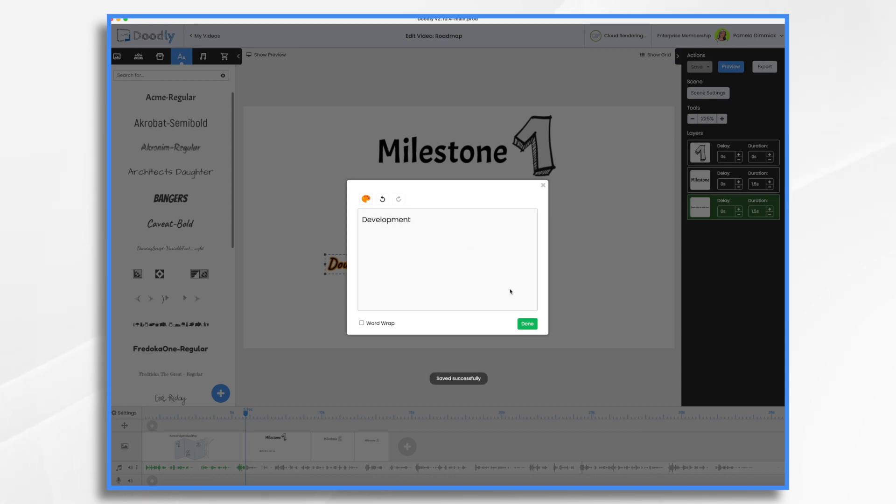
{"action": "left_click", "coordinate": [526, 324]}
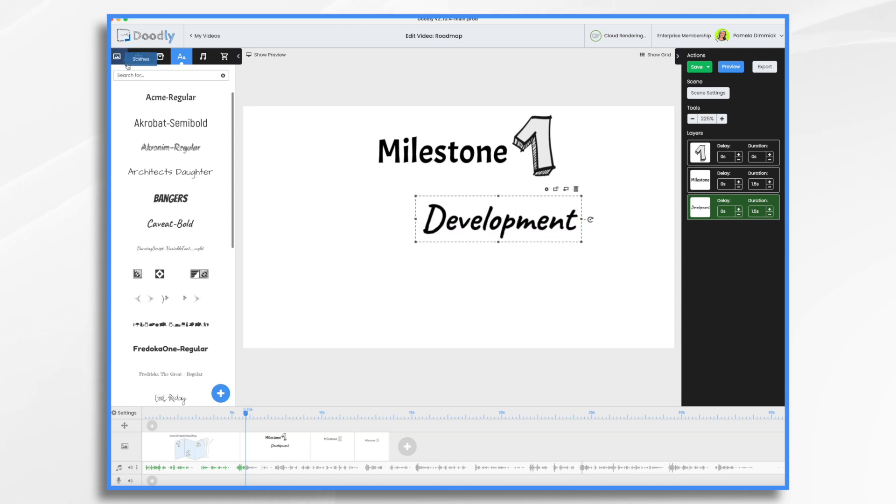
{"action": "left_click", "coordinate": [160, 56]}
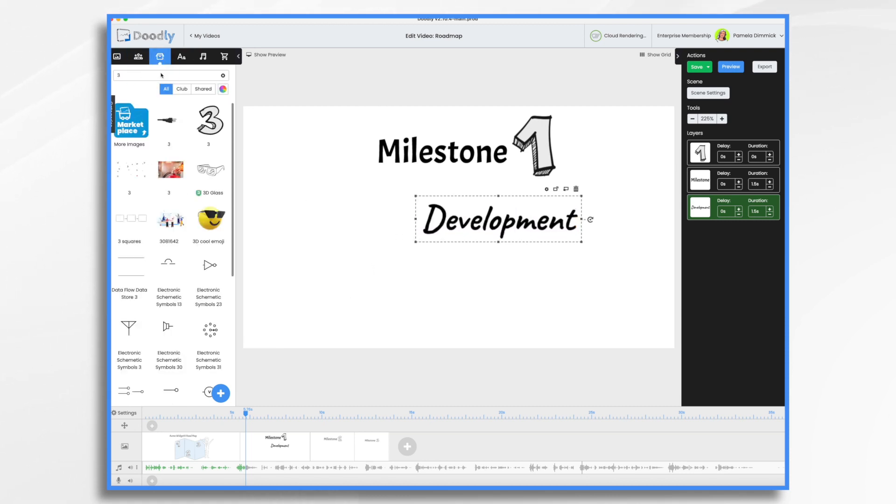
- Search the character library for 'adam' to add Adam Crossed Arms on the left
{"action": "left_click", "coordinate": [138, 56]}
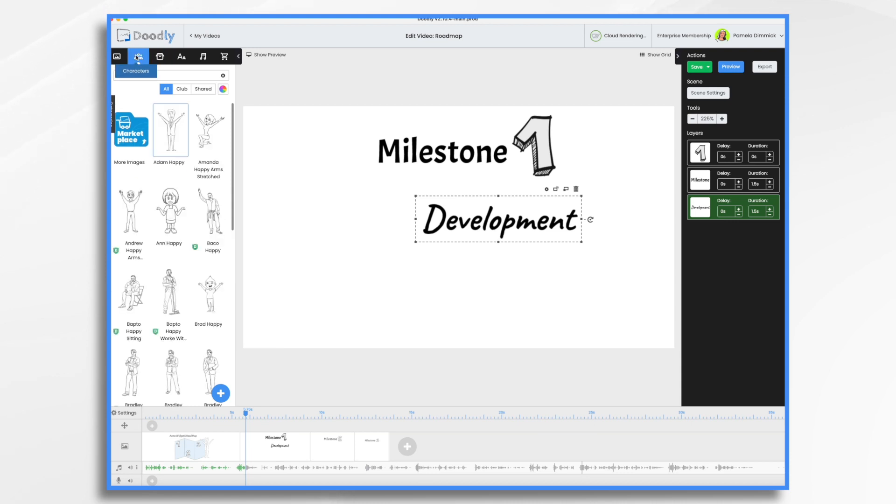
{"action": "type", "text": "happ"}
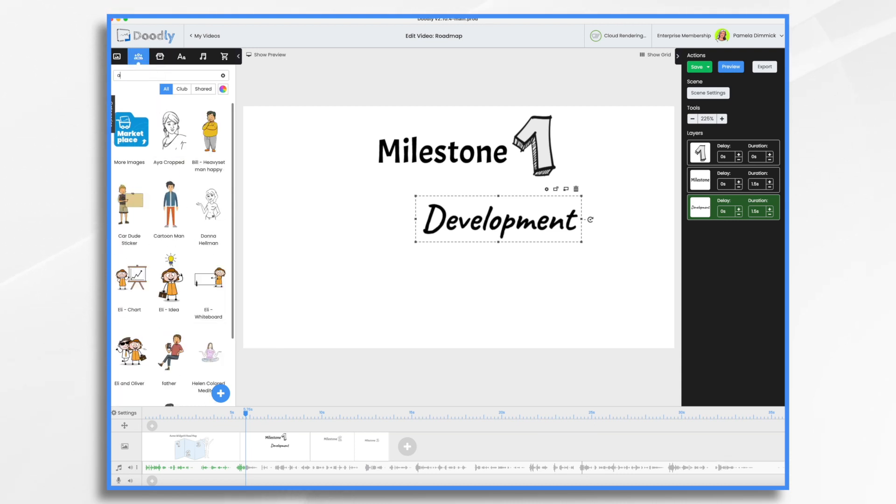
{"action": "type", "text": "adam"}
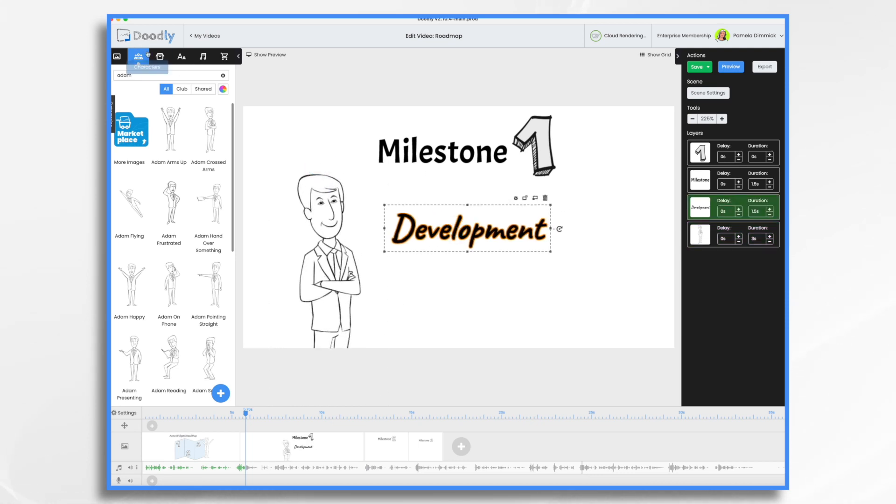
- Add a speech bubble beside Adam, with the Development text in front and shrunk inside it
{"action": "left_click", "coordinate": [159, 57]}
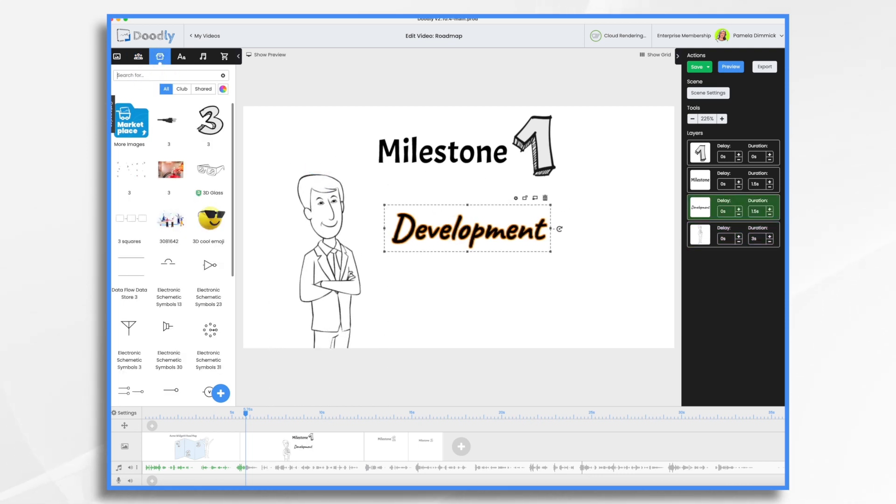
{"action": "type", "text": "speec"}
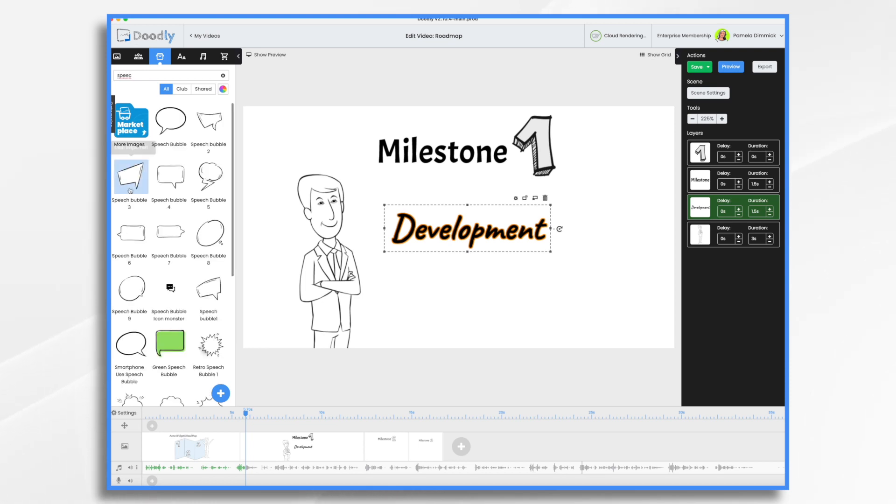
{"action": "mouse_move", "coordinate": [131, 234]}
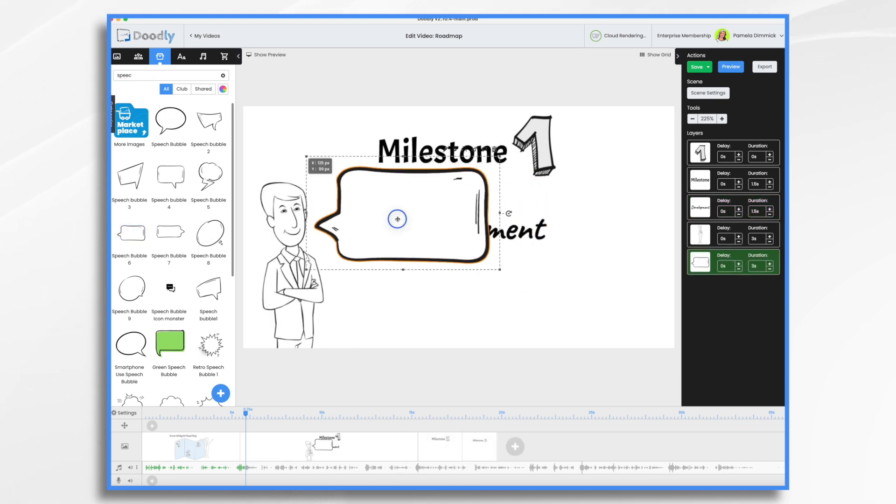
{"action": "left_click", "coordinate": [696, 67]}
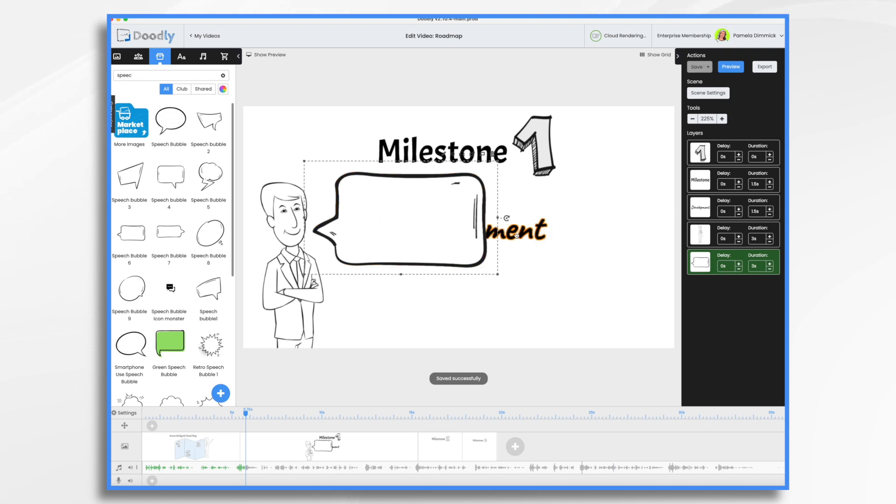
{"action": "left_click", "coordinate": [699, 207]}
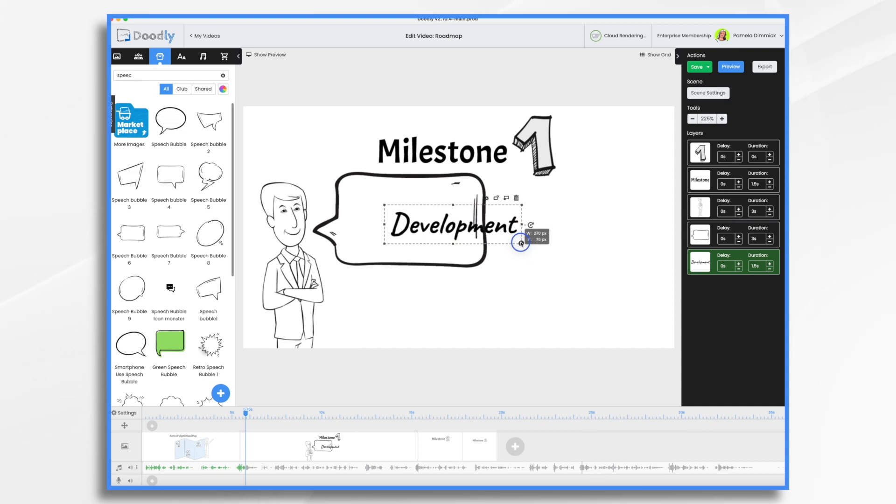
{"action": "left_click_drag", "start_coordinate": [520, 242], "coordinate": [381, 225]}
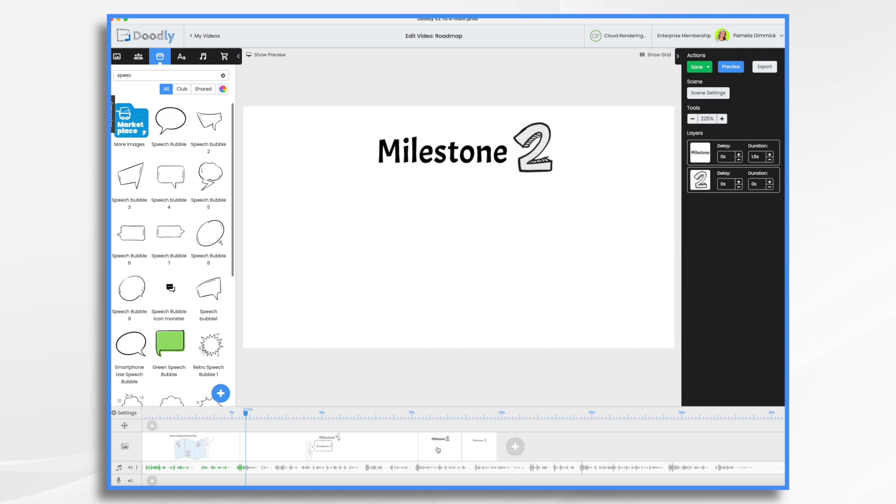
{"action": "mouse_move", "coordinate": [181, 56]}
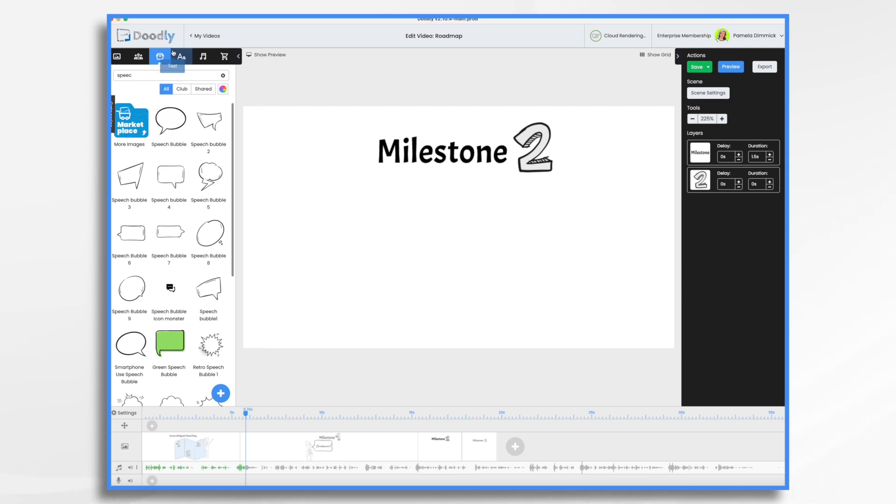
- Add Caveat-Bold captions under Milestones 2 and 3, typing 'Post-lau' for Milestone 3
{"action": "left_click", "coordinate": [180, 56]}
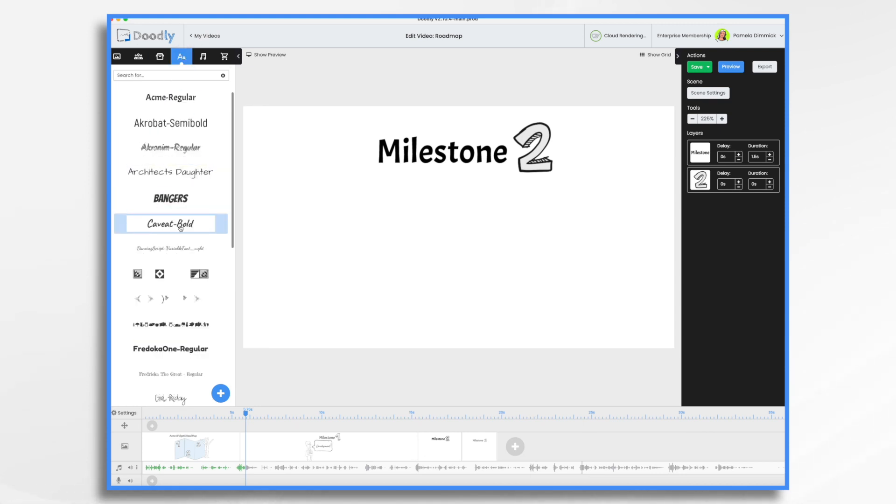
{"action": "left_click", "coordinate": [170, 224]}
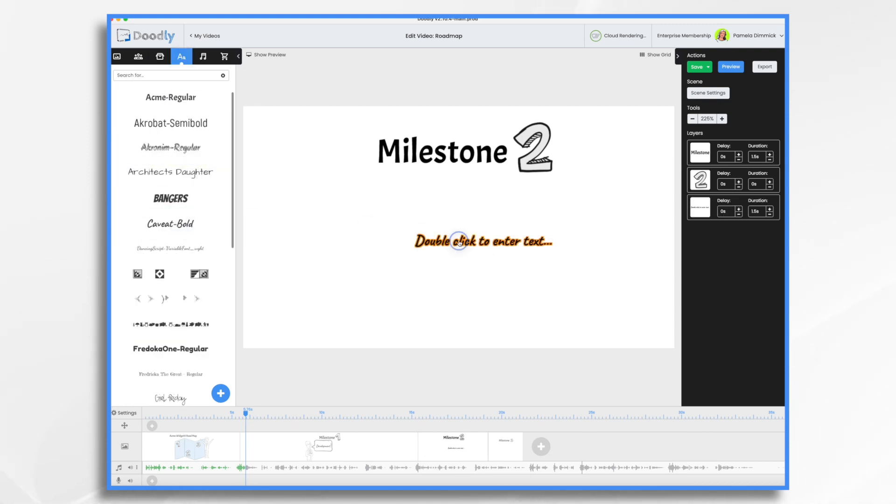
{"action": "double_click", "coordinate": [482, 240]}
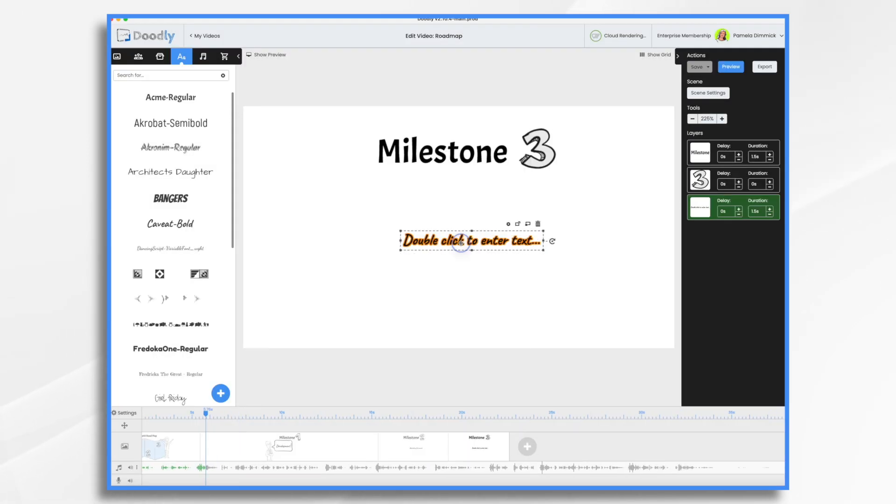
{"action": "double_click", "coordinate": [471, 240]}
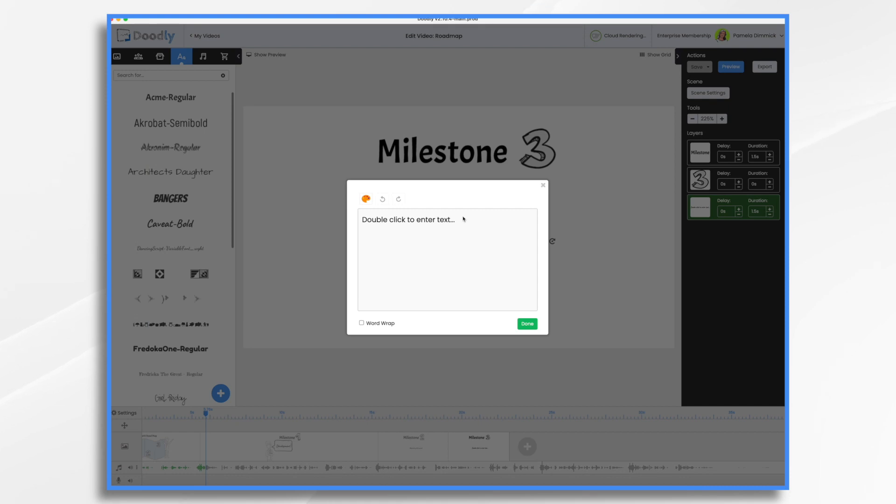
{"action": "type", "text": "Post-lau"}
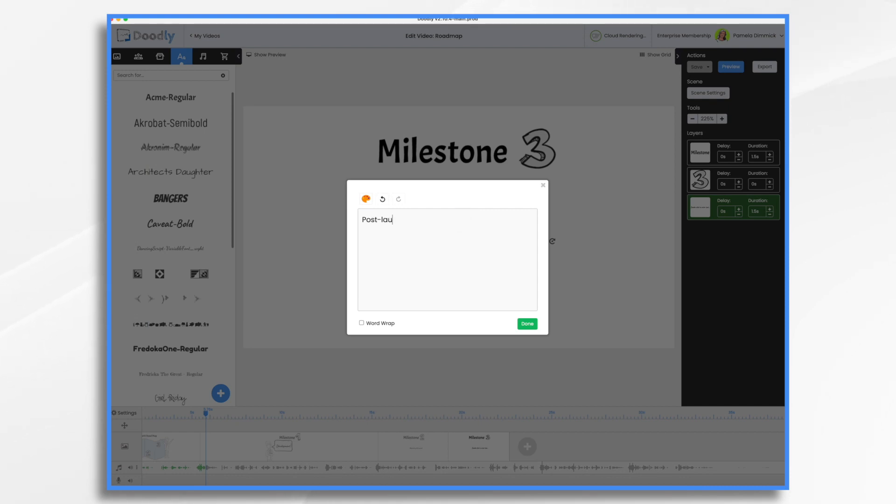
{"action": "left_click", "coordinate": [526, 323]}
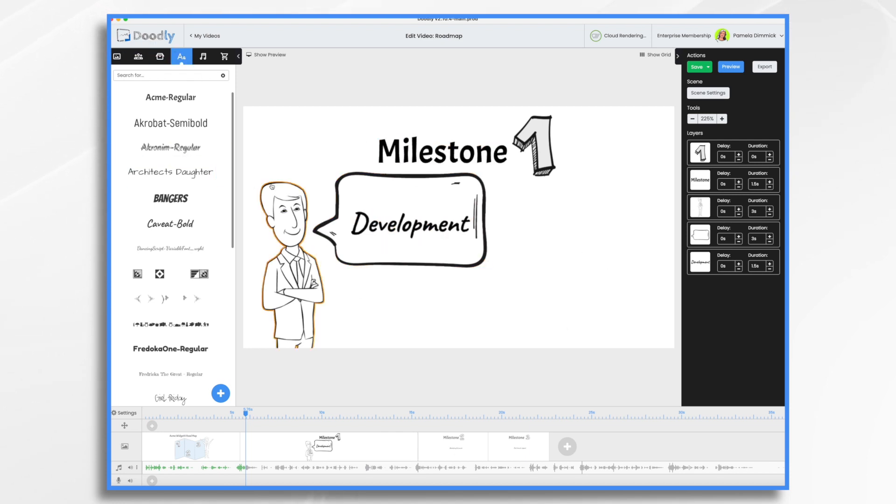
- Search images for 'light bulb' and place the Bulb drawing right of the Development speech bubble
{"action": "left_click", "coordinate": [406, 223]}
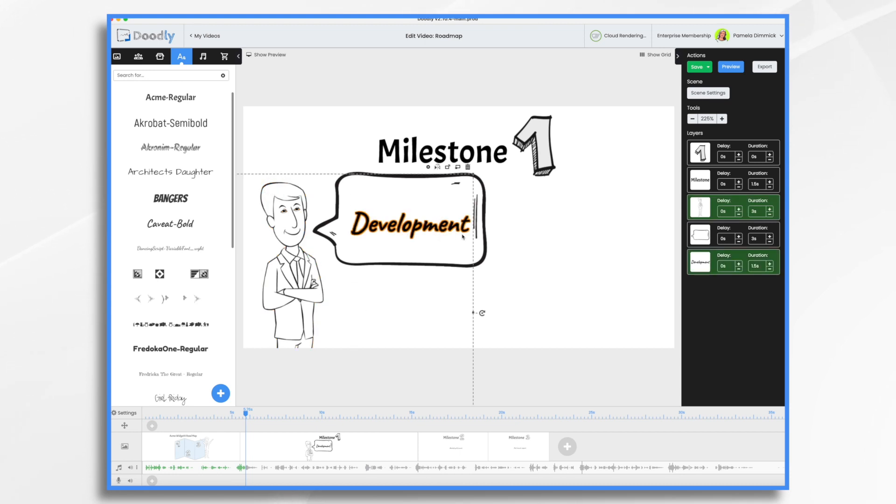
{"action": "left_click", "coordinate": [160, 56]}
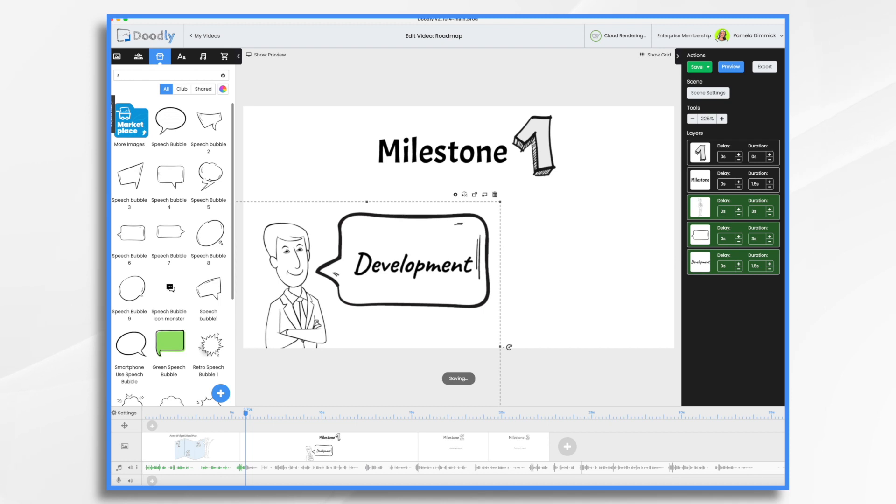
{"action": "type", "text": "light bulb"}
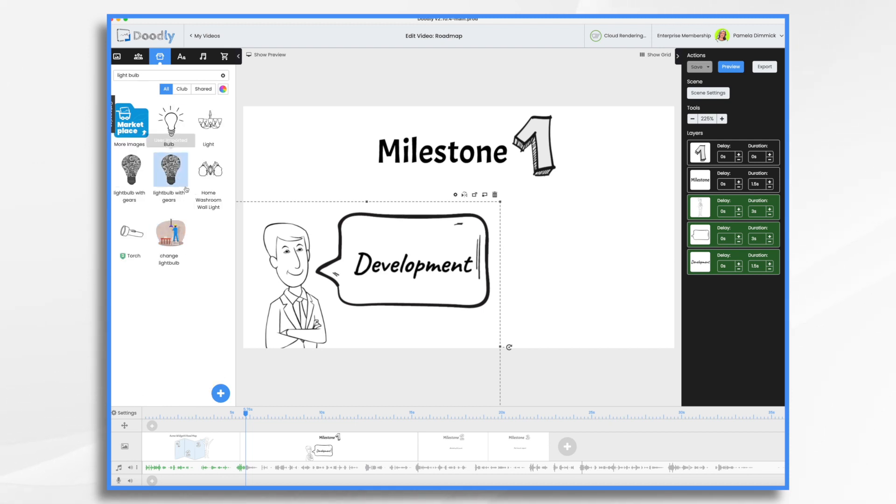
{"action": "left_click_drag", "start_coordinate": [171, 123], "coordinate": [593, 276]}
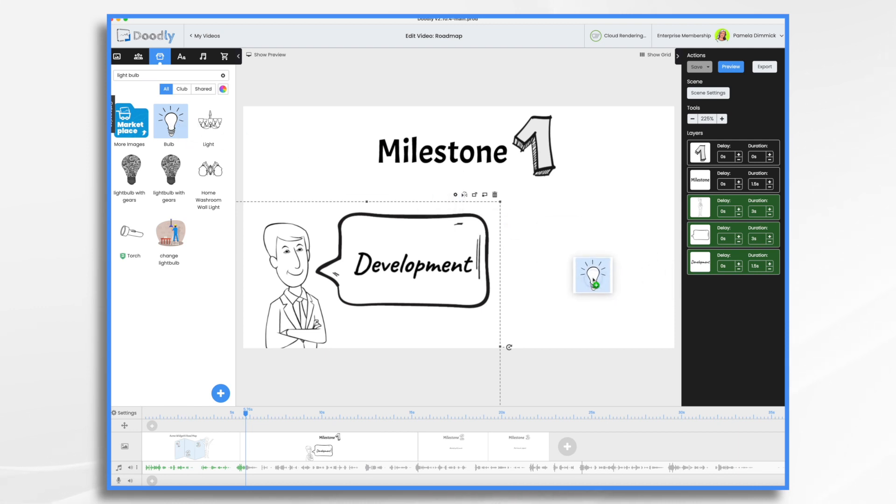
{"action": "left_click", "coordinate": [171, 117]}
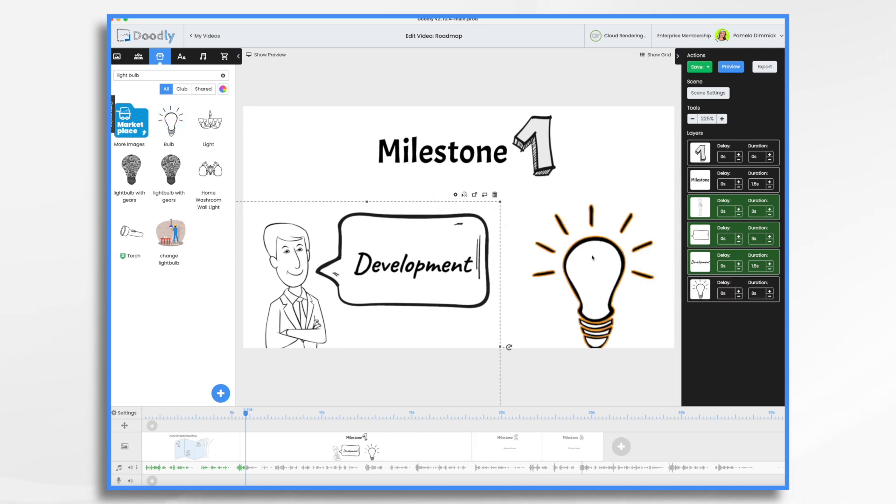
{"action": "left_click", "coordinate": [589, 258]}
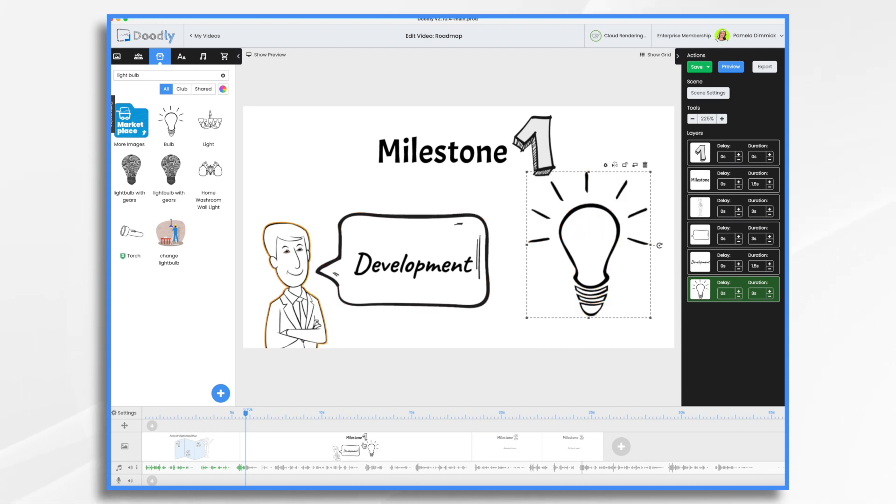
{"action": "left_click", "coordinate": [505, 446]}
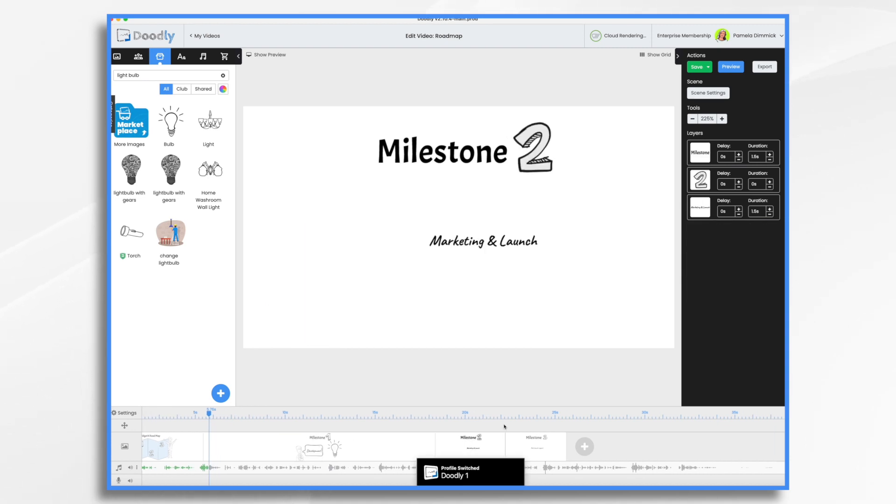
{"action": "mouse_move", "coordinate": [160, 56]}
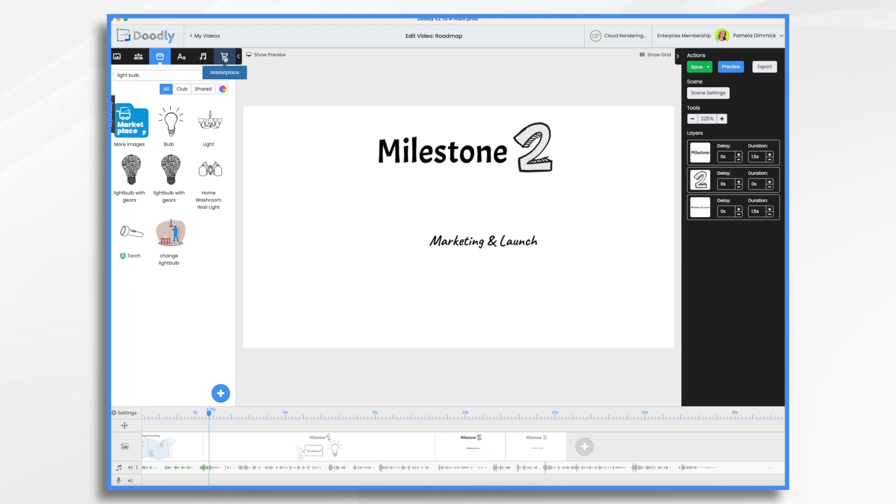
- Place the Marketing pack's Announcement megaphone beside 'Marketing & Launch' and enlarge it
{"action": "left_click", "coordinate": [224, 56]}
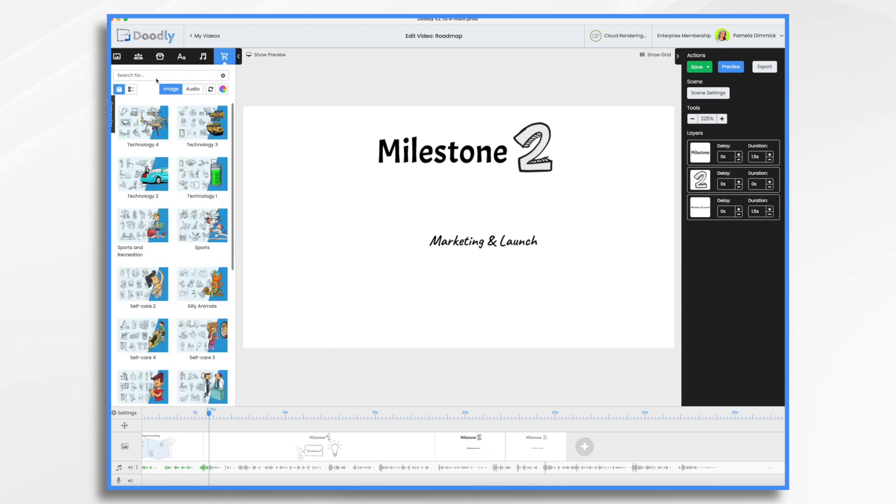
{"action": "type", "text": "marketing"}
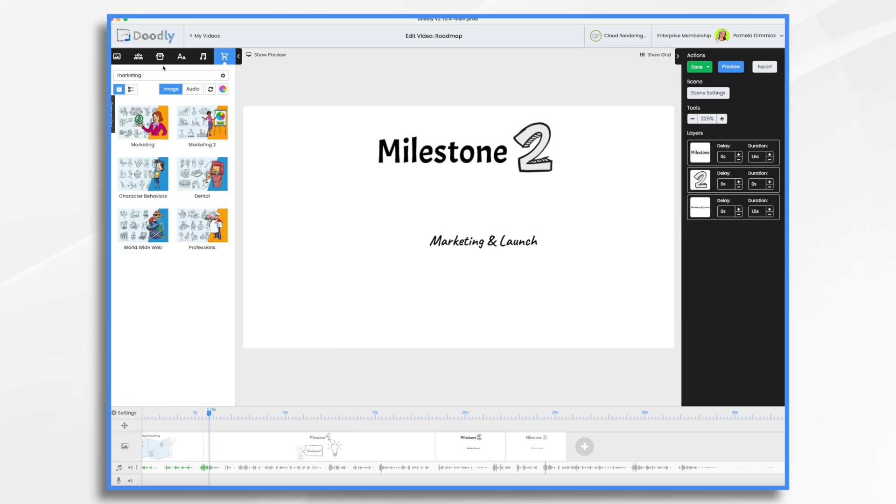
{"action": "left_click", "coordinate": [142, 120]}
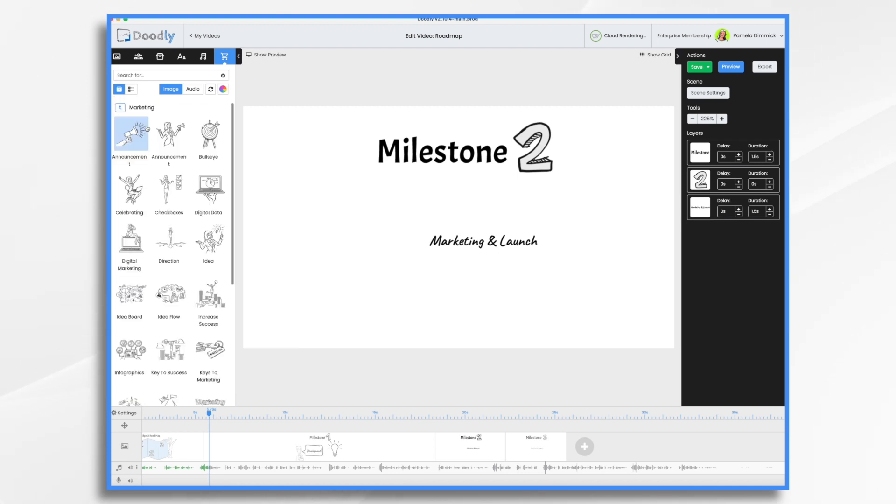
{"action": "left_click_drag", "start_coordinate": [130, 134], "coordinate": [251, 166]}
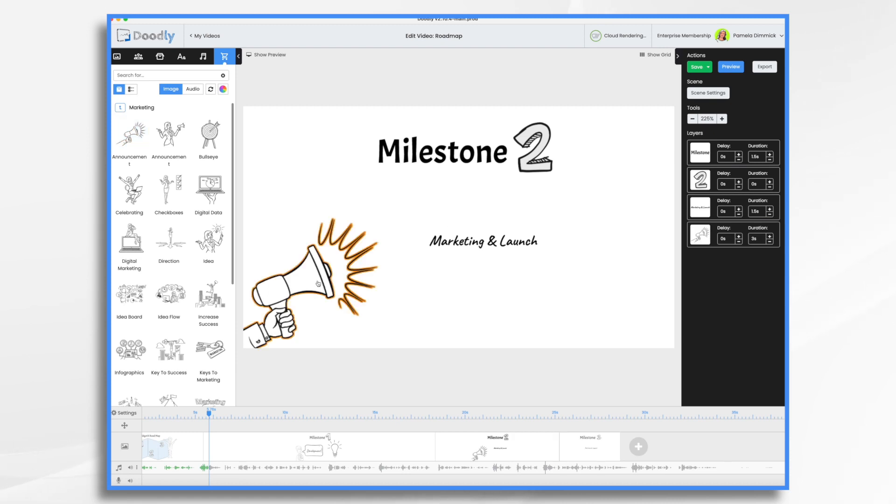
{"action": "left_click", "coordinate": [308, 280]}
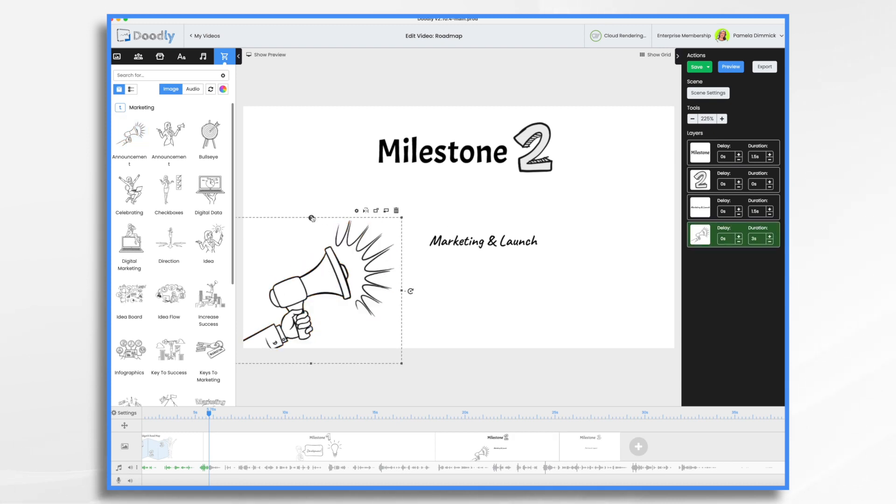
{"action": "left_click_drag", "start_coordinate": [311, 217], "coordinate": [340, 153]}
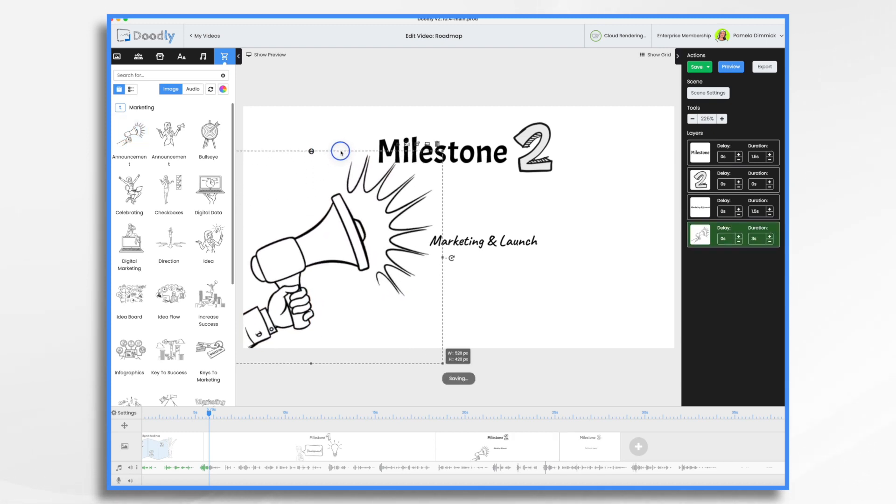
{"action": "left_click", "coordinate": [483, 241]}
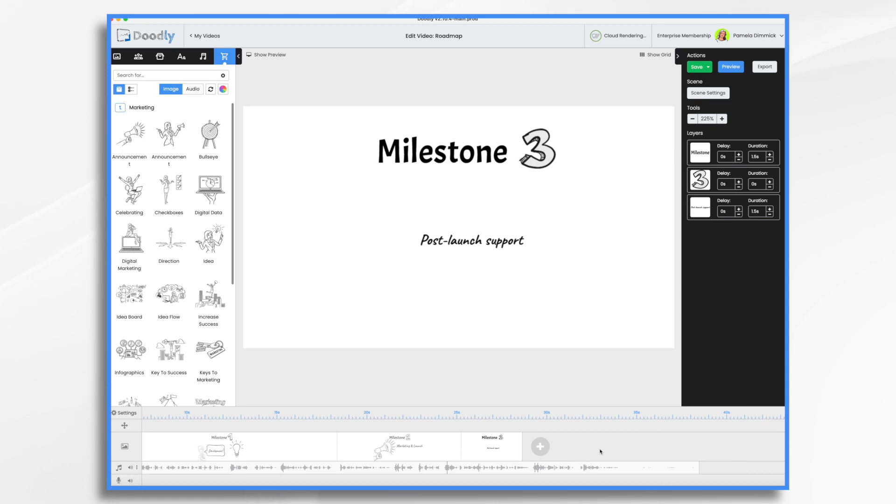
- Drag the Marketing pack's support-team infographic under the 'Post-launch support' caption
{"action": "left_click_drag", "start_coordinate": [130, 349], "coordinate": [331, 302]}
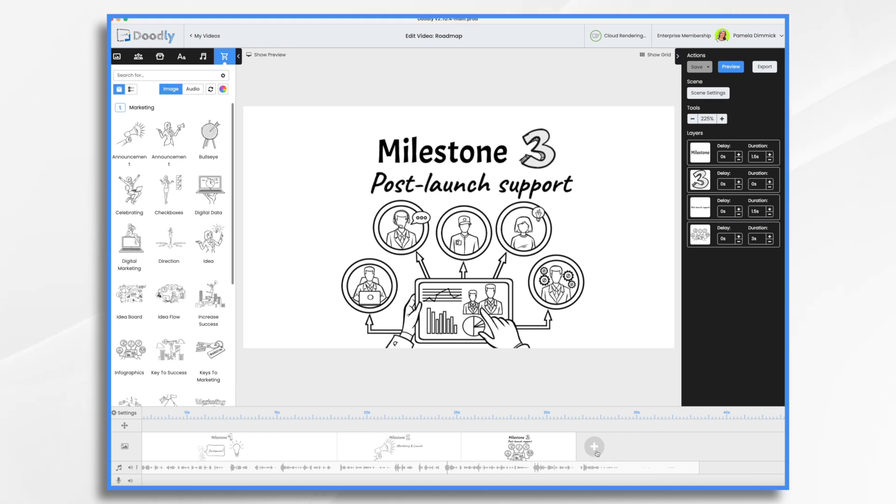
{"action": "left_click", "coordinate": [161, 56]}
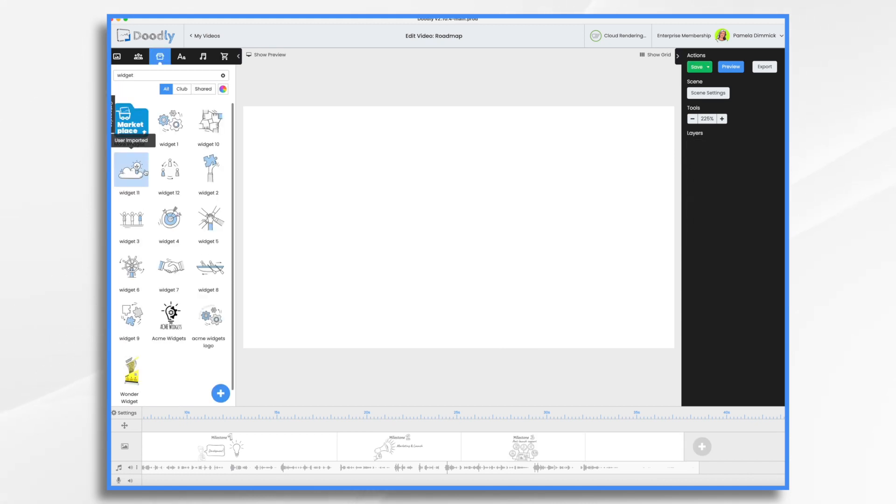
{"action": "left_click_drag", "start_coordinate": [131, 167], "coordinate": [417, 219]}
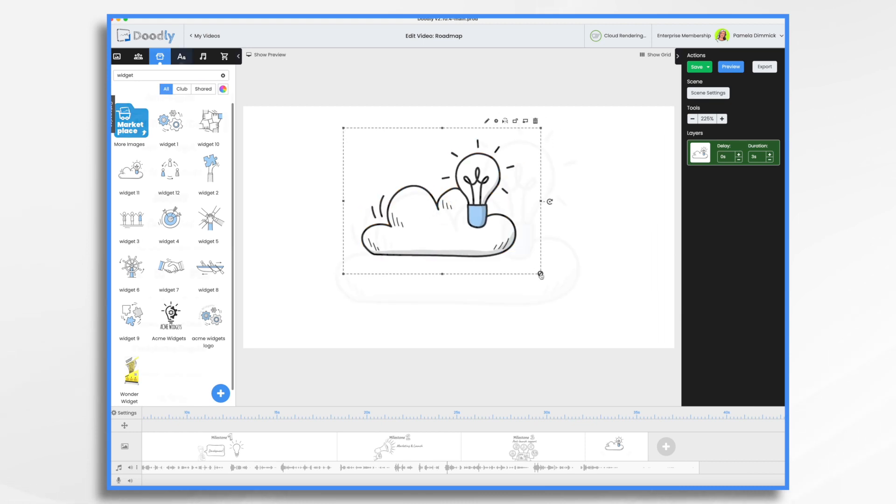
{"action": "left_click", "coordinate": [181, 56]}
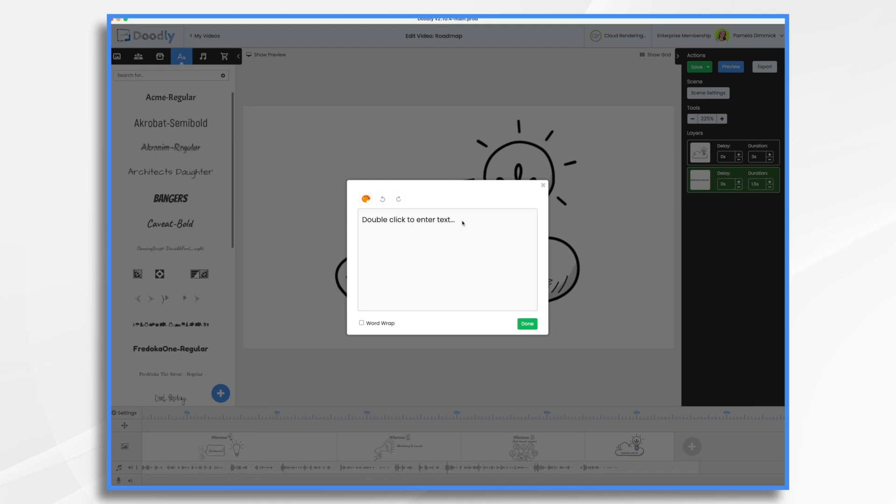
{"action": "type", "text": "www.AcmeWidgetX.com"}
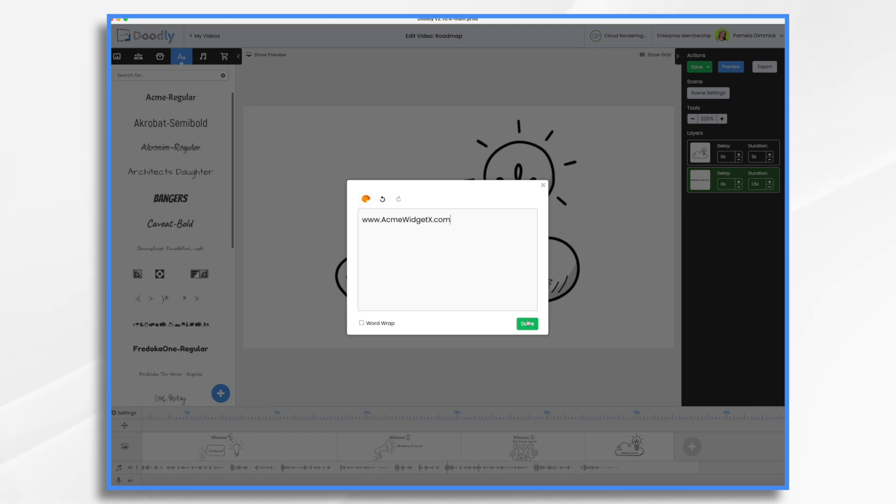
{"action": "left_click", "coordinate": [526, 323]}
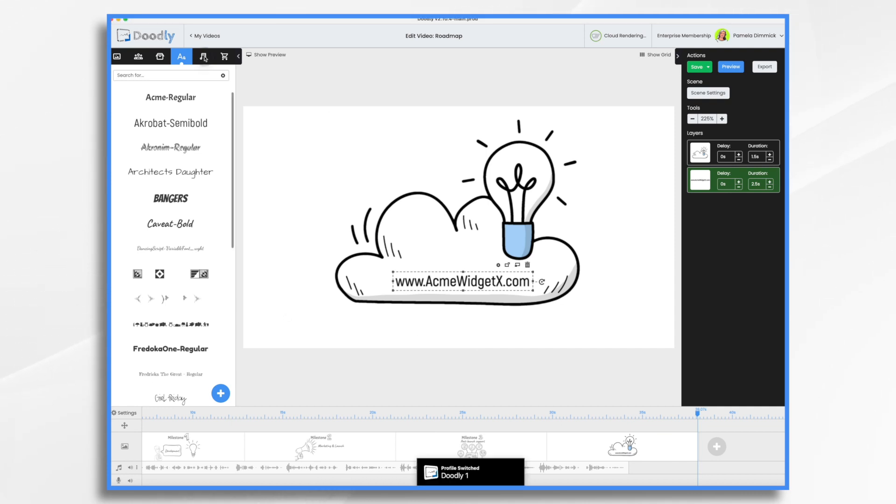
- Put the 'Any Minute Now' stock music on the second audio track beneath the narration
{"action": "left_click", "coordinate": [203, 56]}
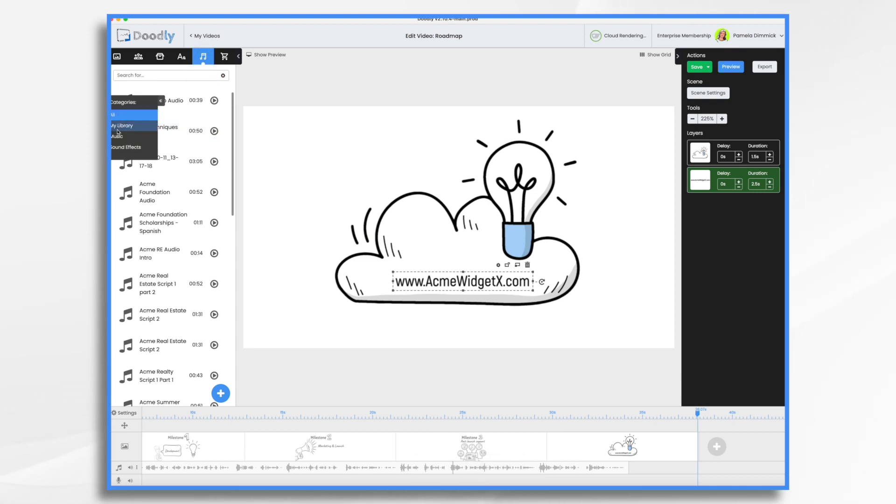
{"action": "left_click", "coordinate": [121, 125]}
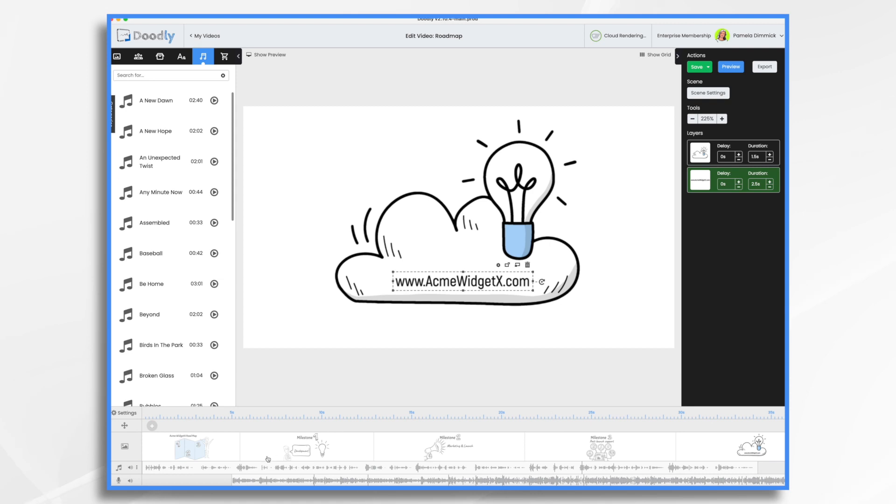
{"action": "left_click", "coordinate": [191, 480]}
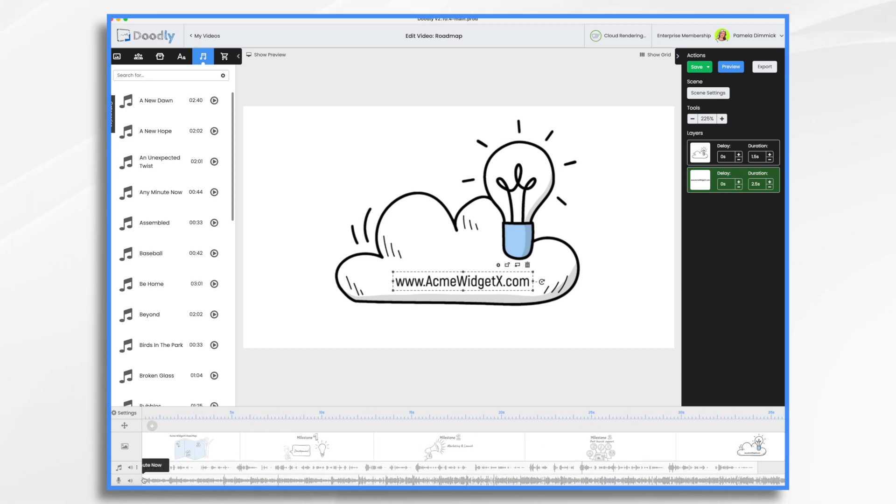
{"action": "mouse_move", "coordinate": [207, 473]}
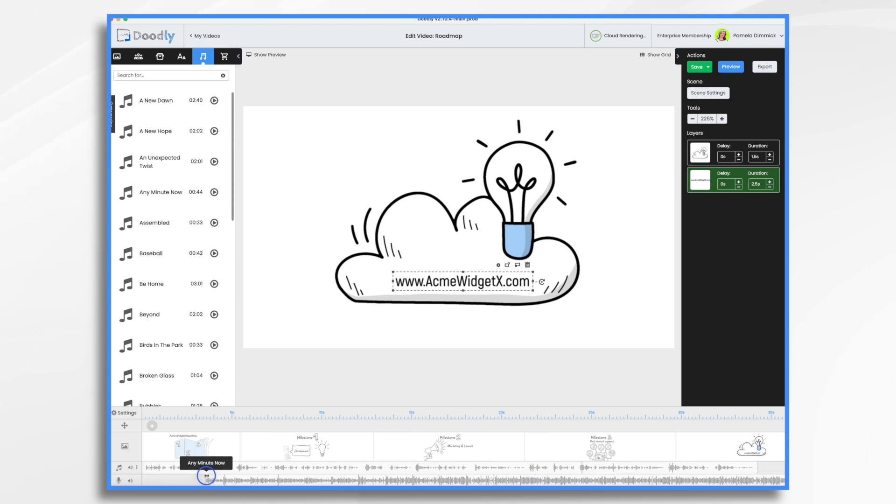
{"action": "left_click", "coordinate": [187, 480]}
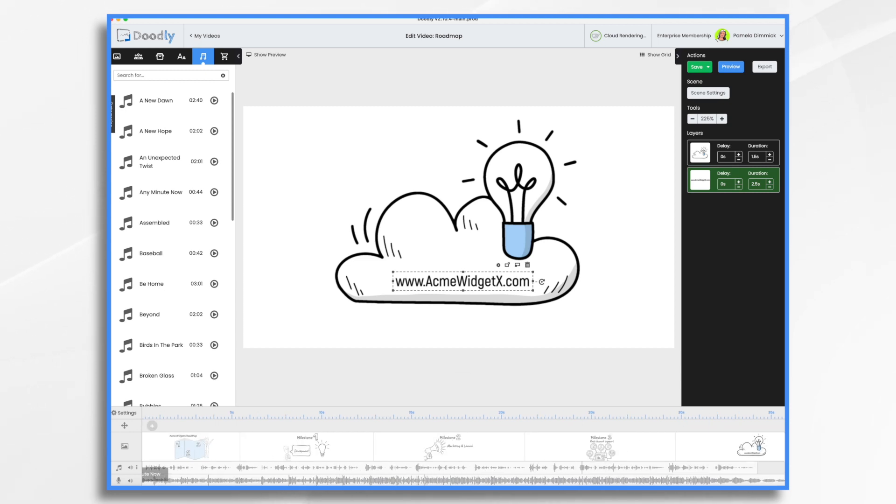
- Open the speaker volume slider on the 'Any Minute Now' music track
{"action": "left_click", "coordinate": [697, 66]}
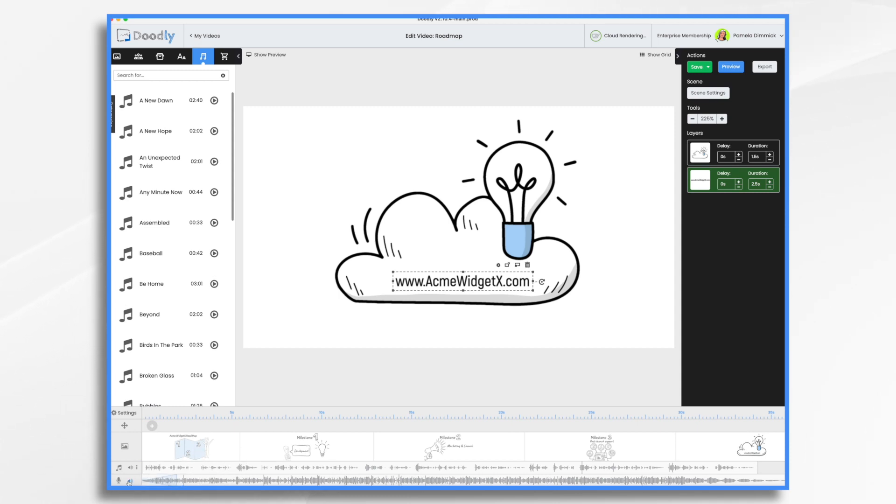
{"action": "left_click", "coordinate": [120, 467]}
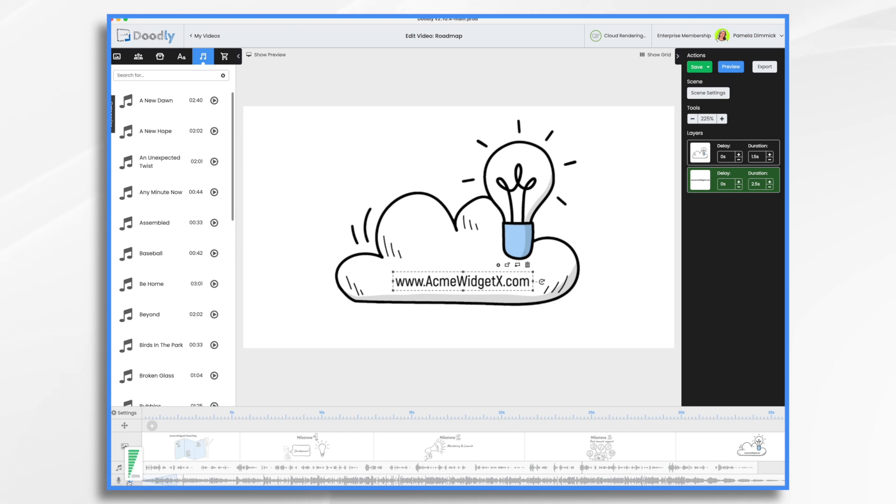